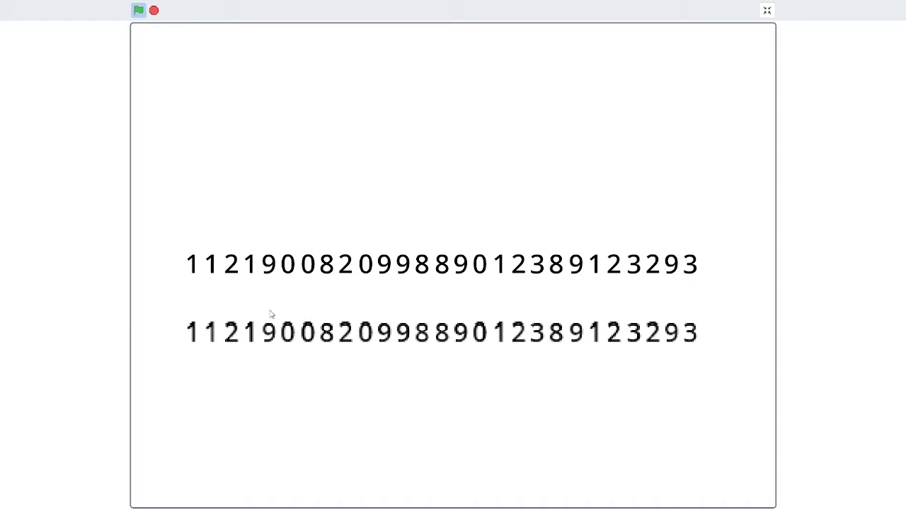
mouse_move(315, 344)
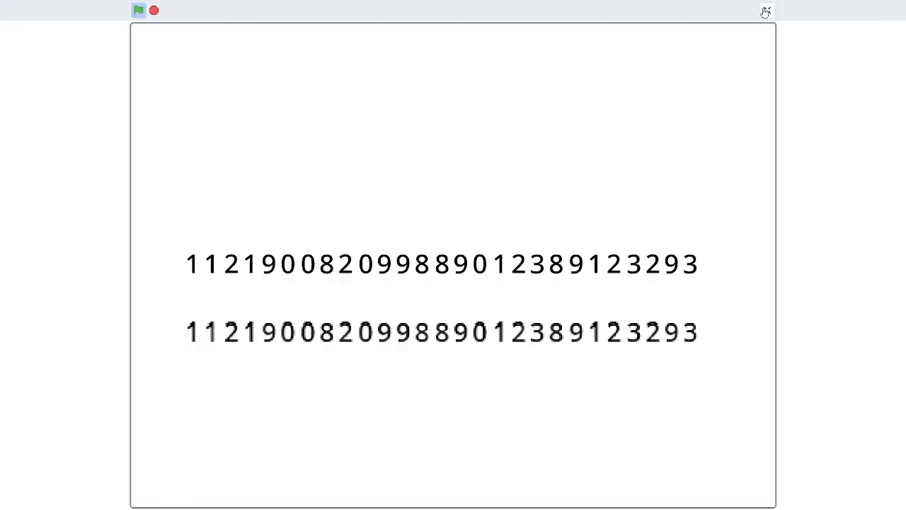
Extend the text variable's value to 'hello kladlsdaklsjdklsa' and confirm it.
left_click(765, 11)
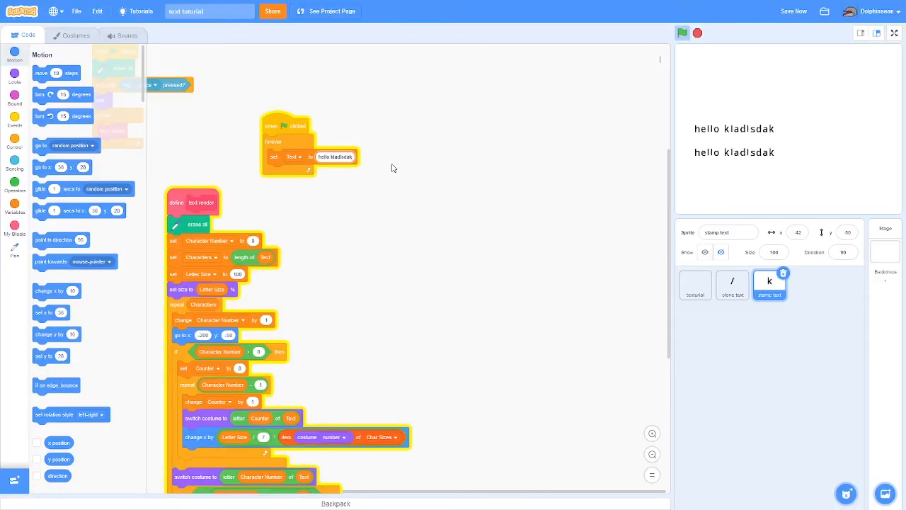
type("lsjdklsa")
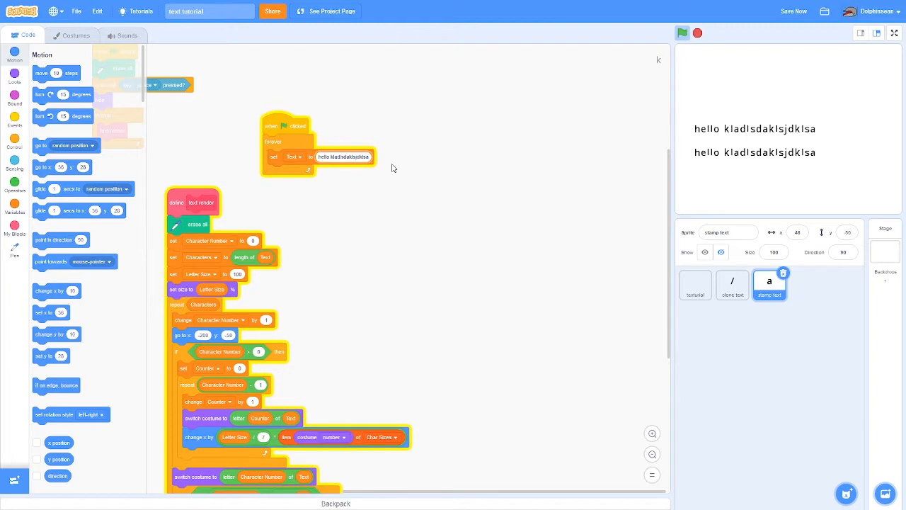
left_click(894, 34)
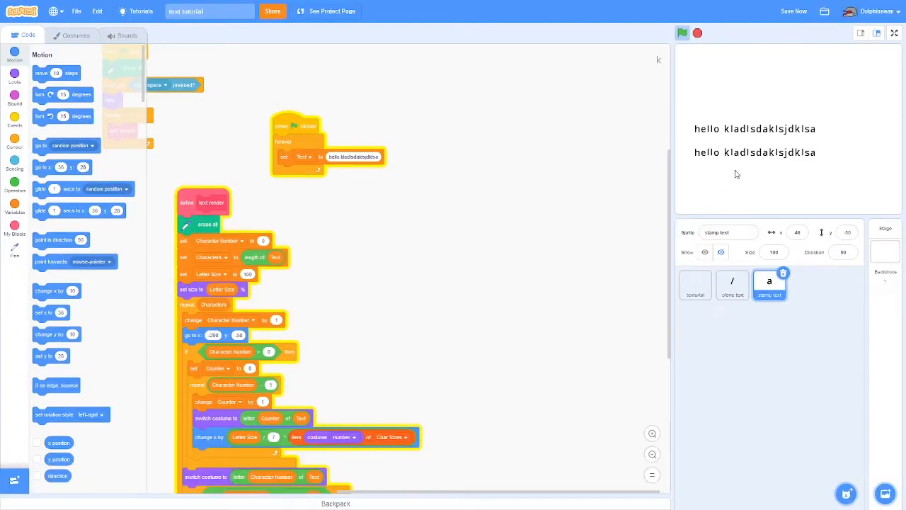
Check the two rendered rows on the full-screen stage, then start editing the text value again.
left_click(894, 34)
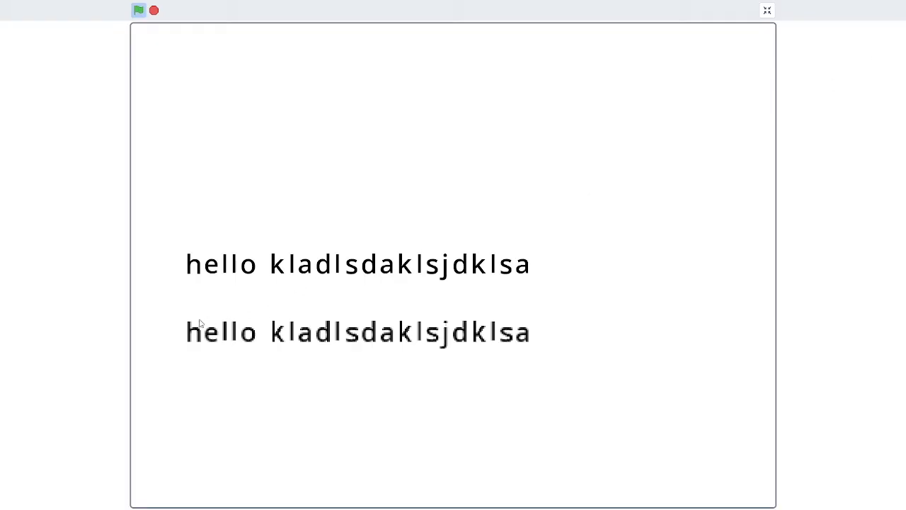
mouse_move(346, 376)
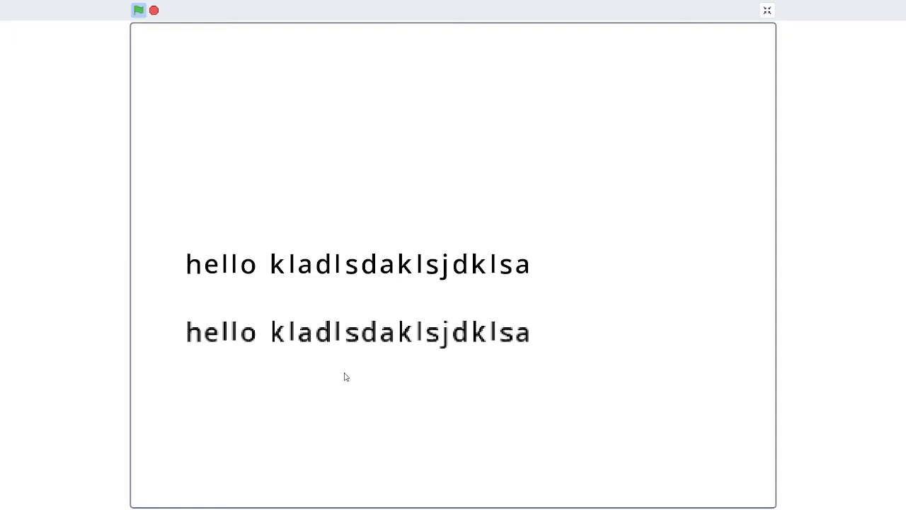
mouse_move(328, 340)
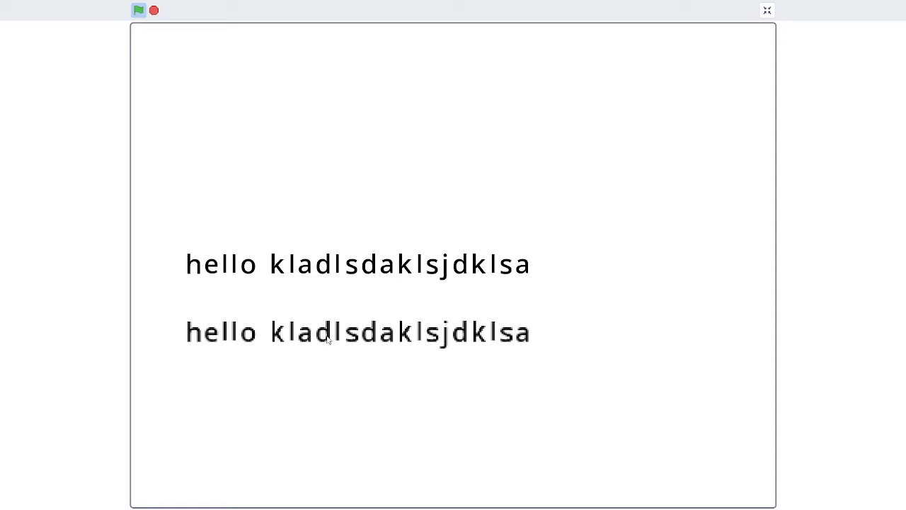
left_click(768, 10)
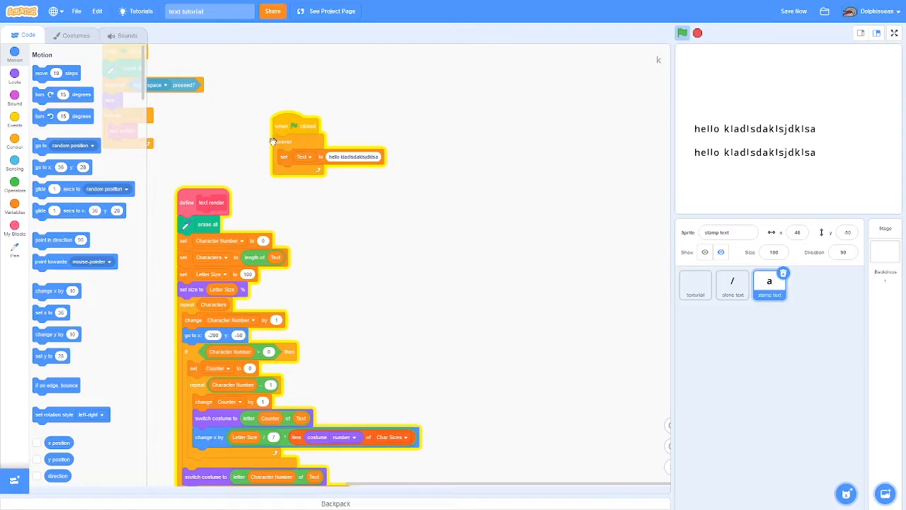
left_click(353, 156)
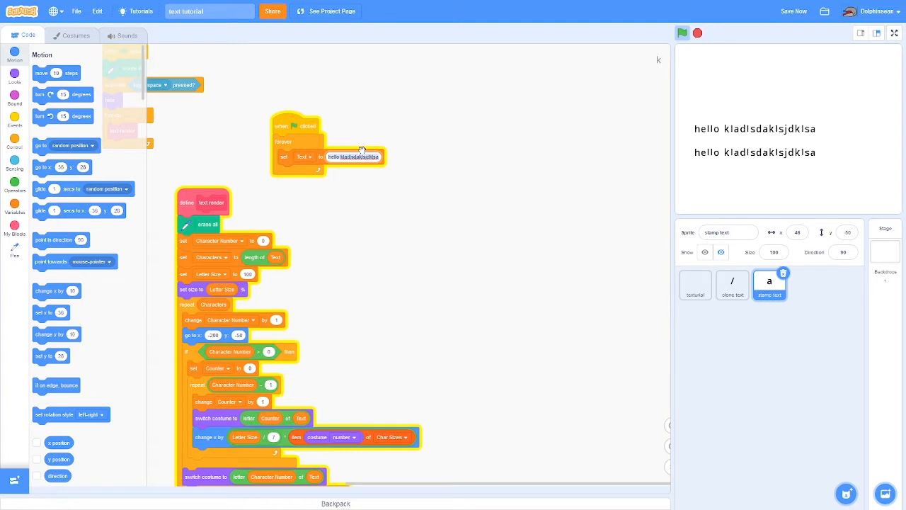
mouse_move(361, 144)
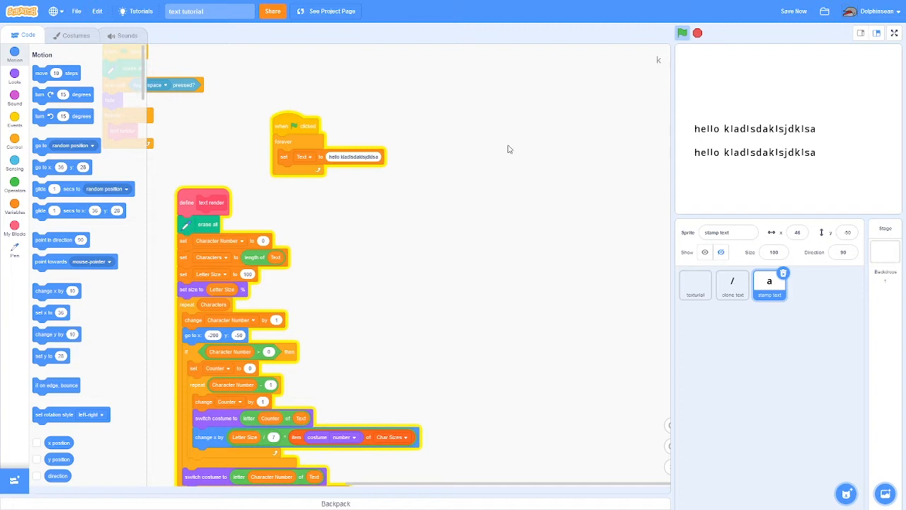
mouse_move(498, 252)
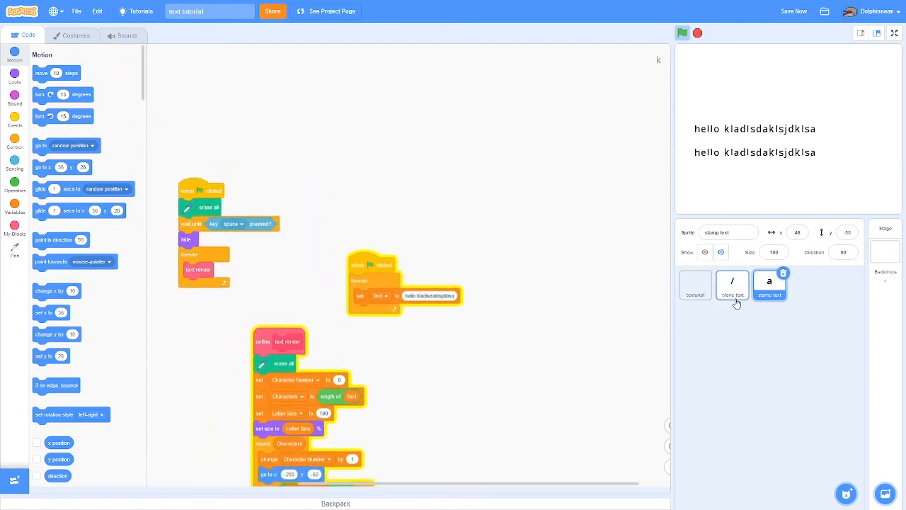
Browse the clone text sprite's character costumes, inspecting one letter along the way.
left_click(731, 286)
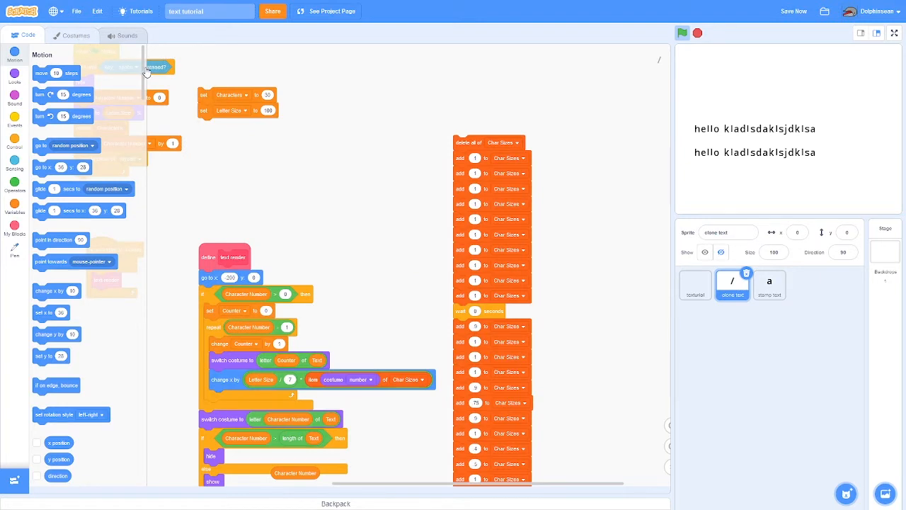
left_click(73, 34)
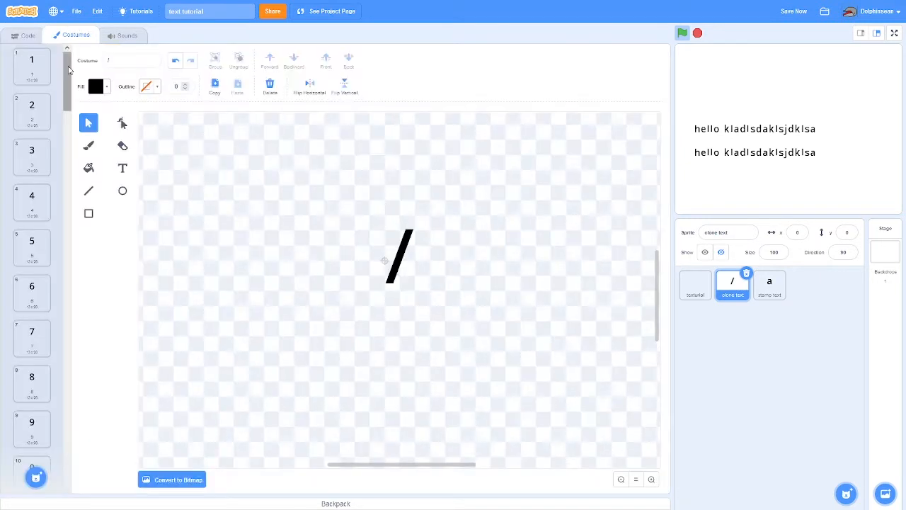
scroll("down", 3)
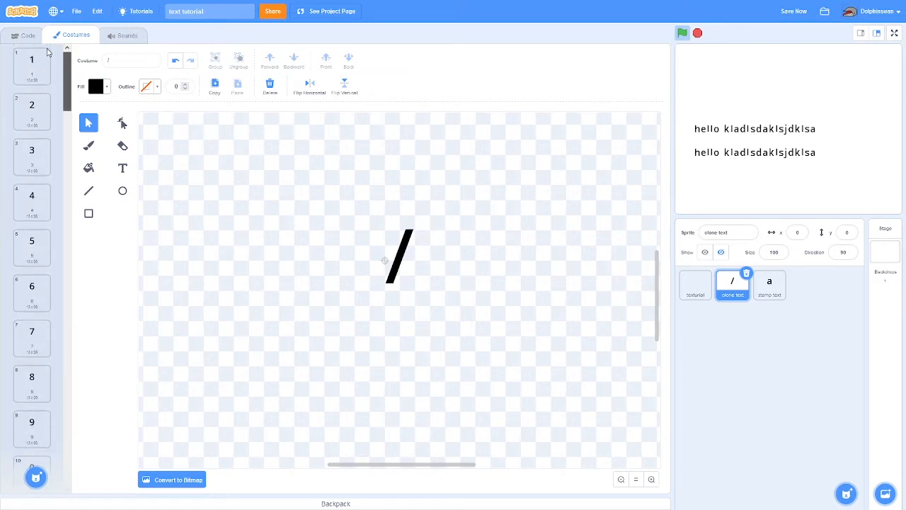
scroll("down", 3)
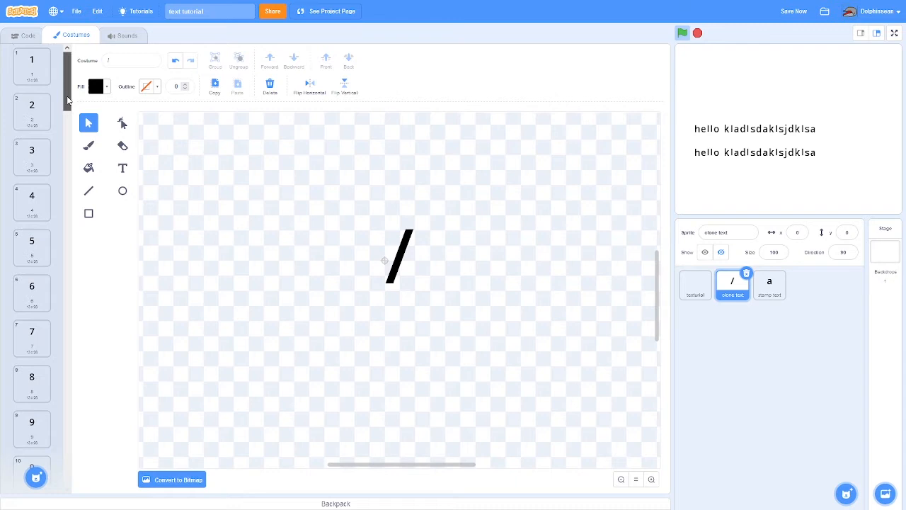
scroll("down", 3)
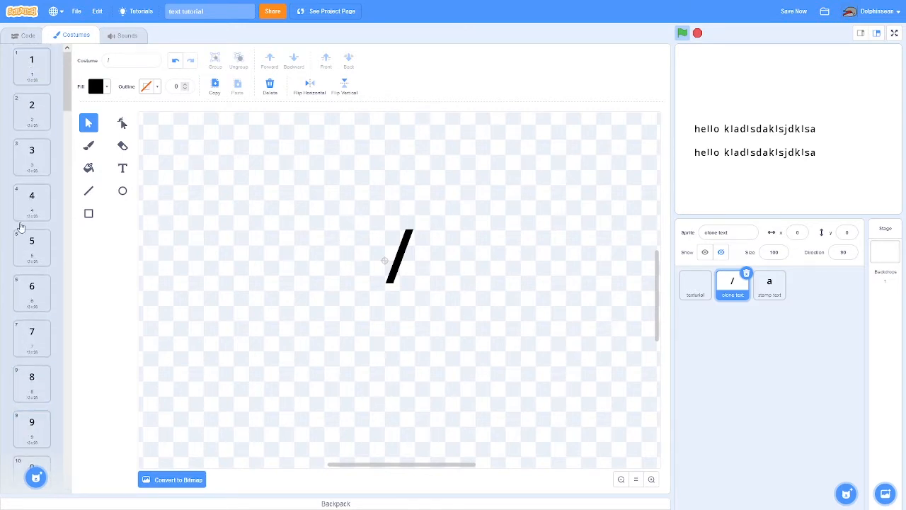
left_click(31, 157)
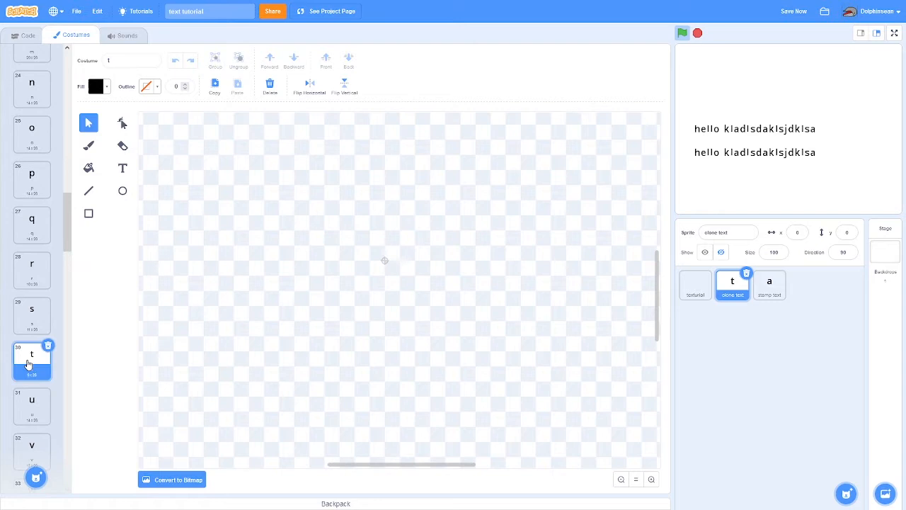
scroll("down", 3)
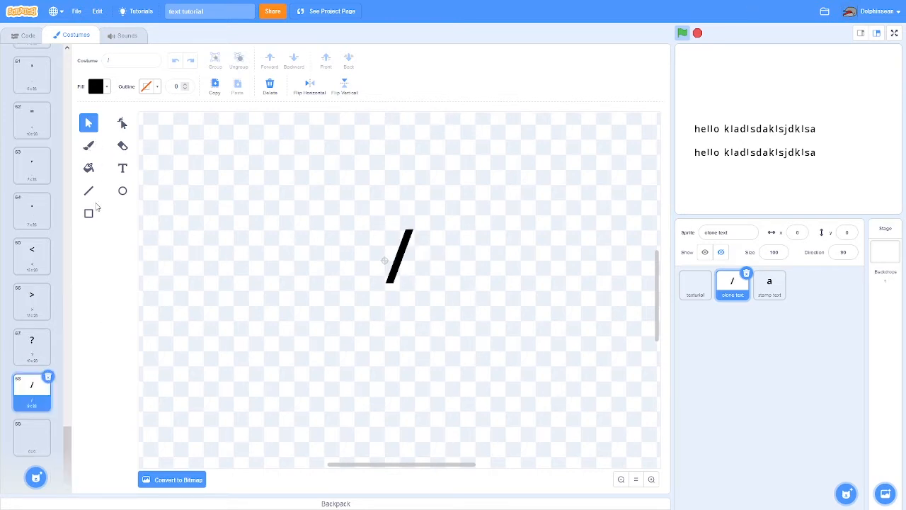
Cover the slash costume with black ellipses, then return to code and the stamp text sprite.
left_click(130, 59)
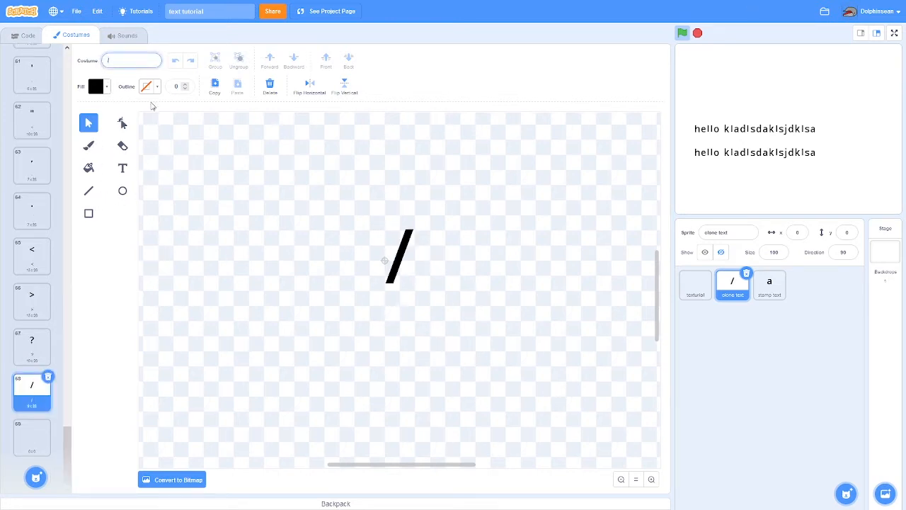
left_click(122, 190)
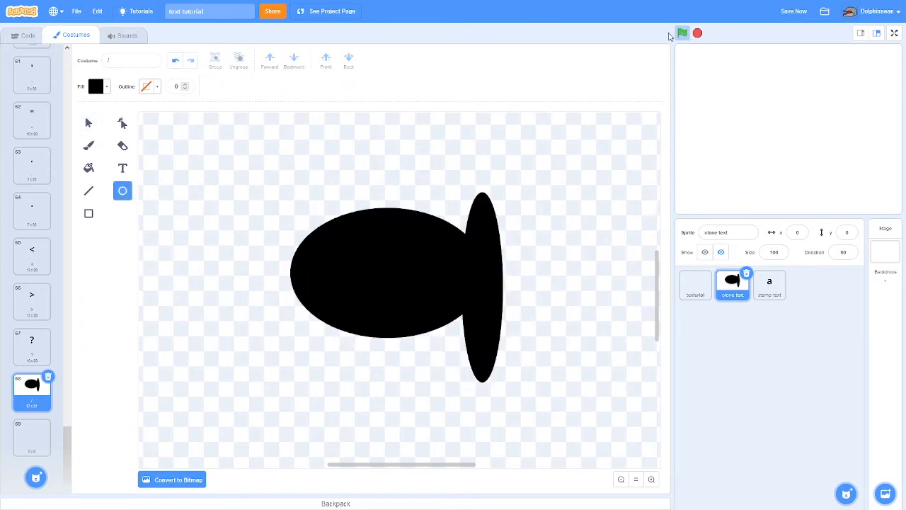
left_click(27, 34)
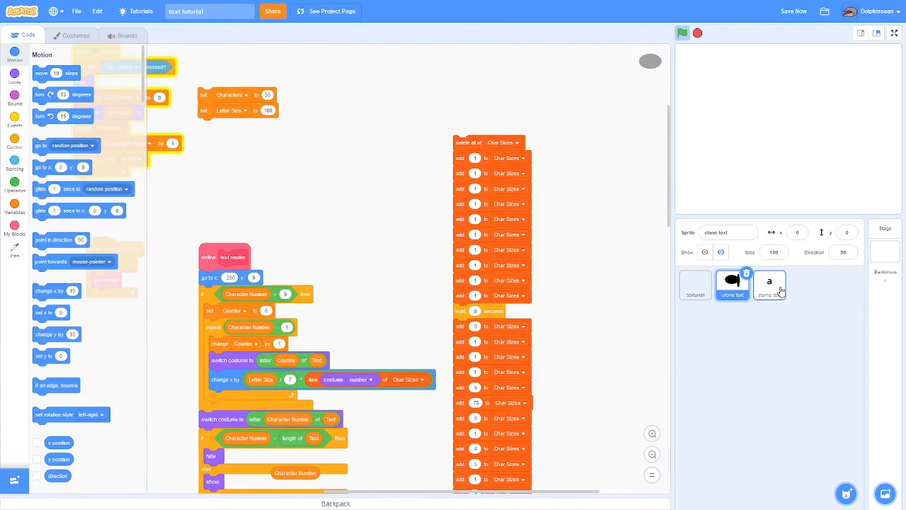
left_click(769, 286)
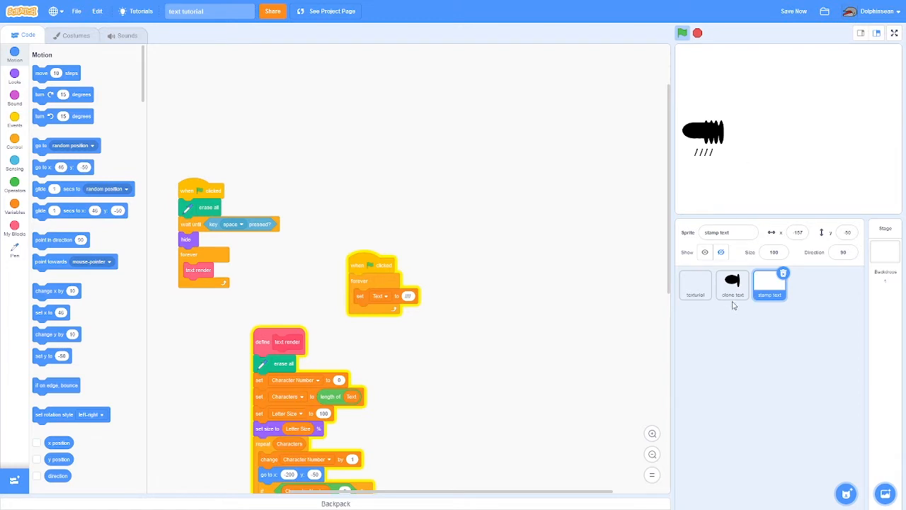
Restore the clone text sprite's plain slash costume and review the y, & and % costumes.
left_click(75, 34)
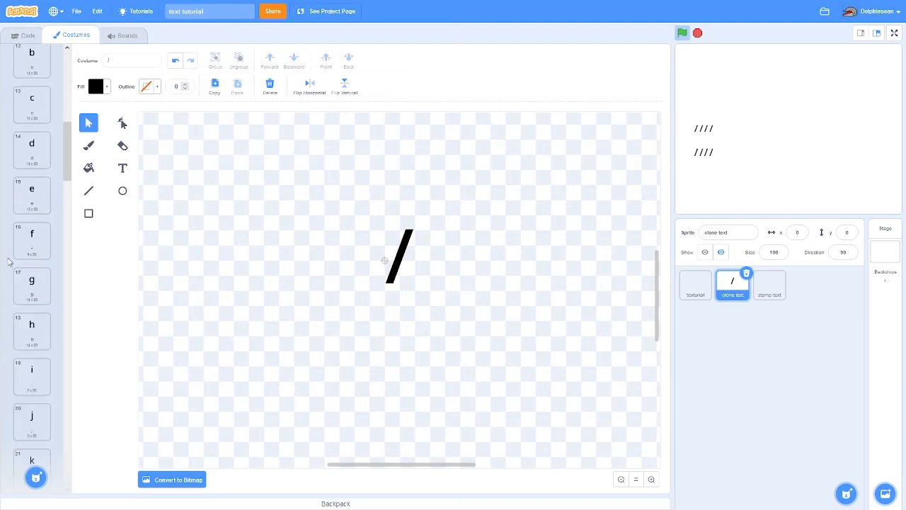
left_click(31, 276)
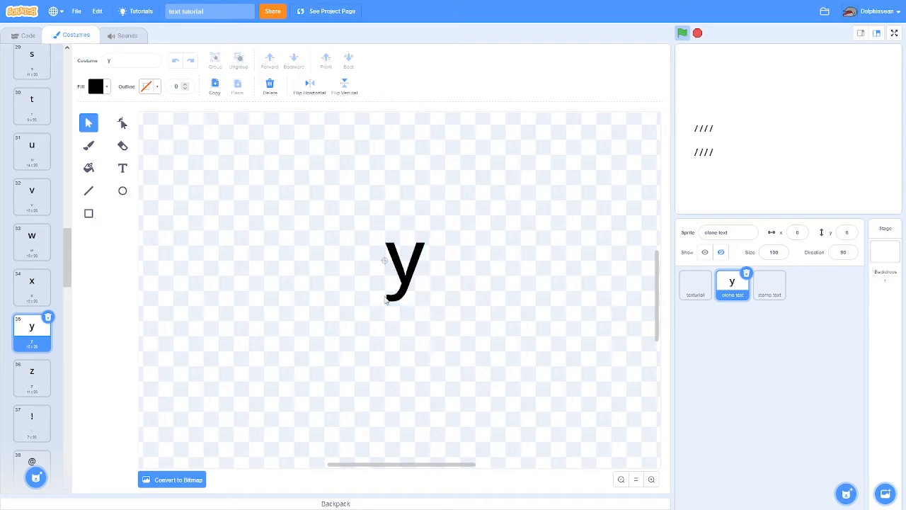
left_click(403, 269)
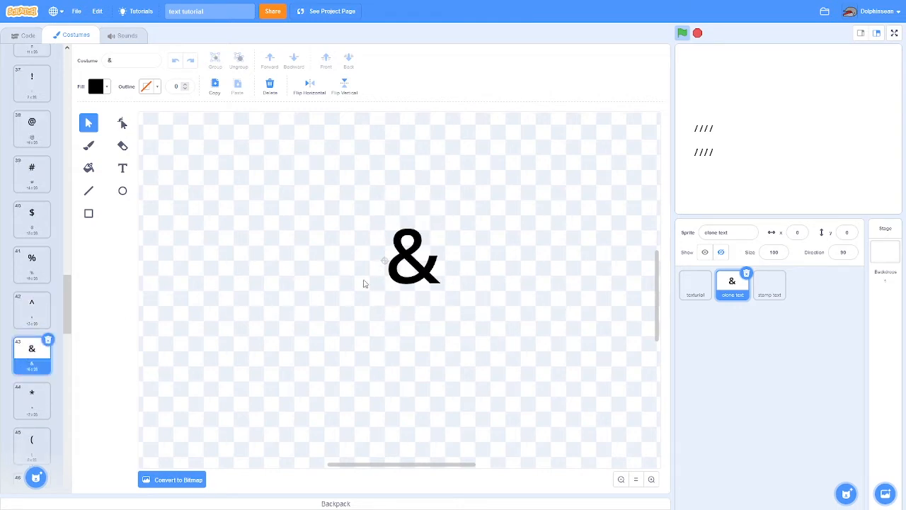
left_click(31, 261)
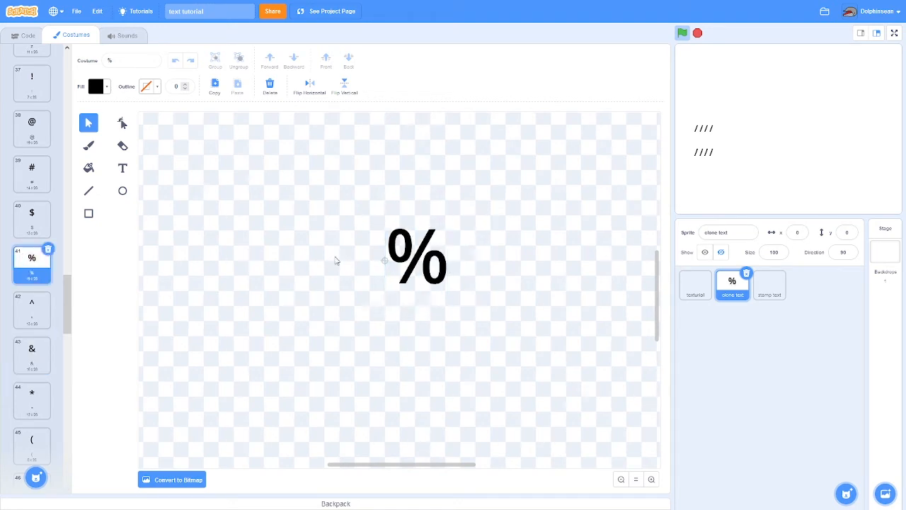
scroll("down", 3)
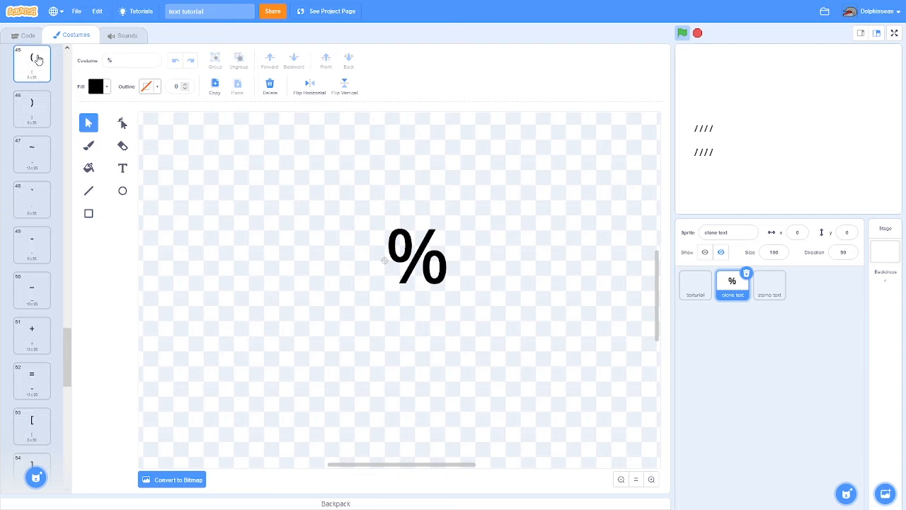
left_click(28, 34)
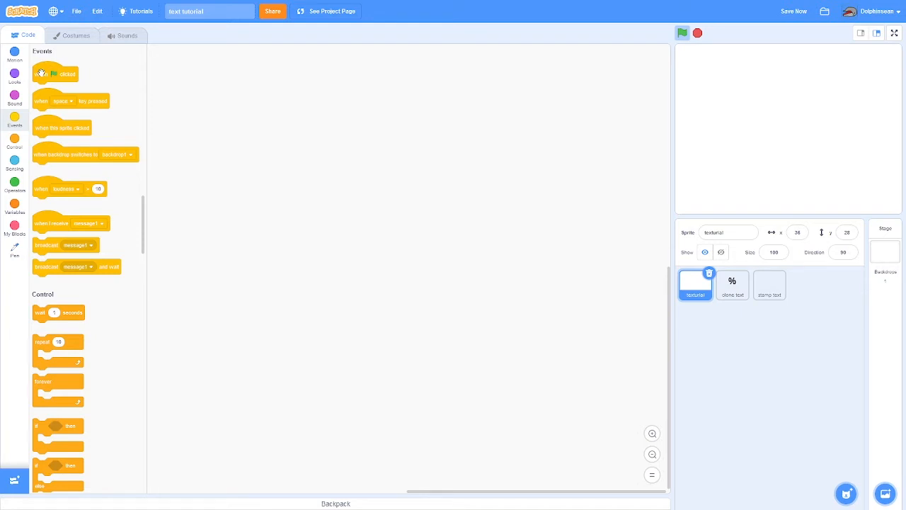
mouse_move(249, 81)
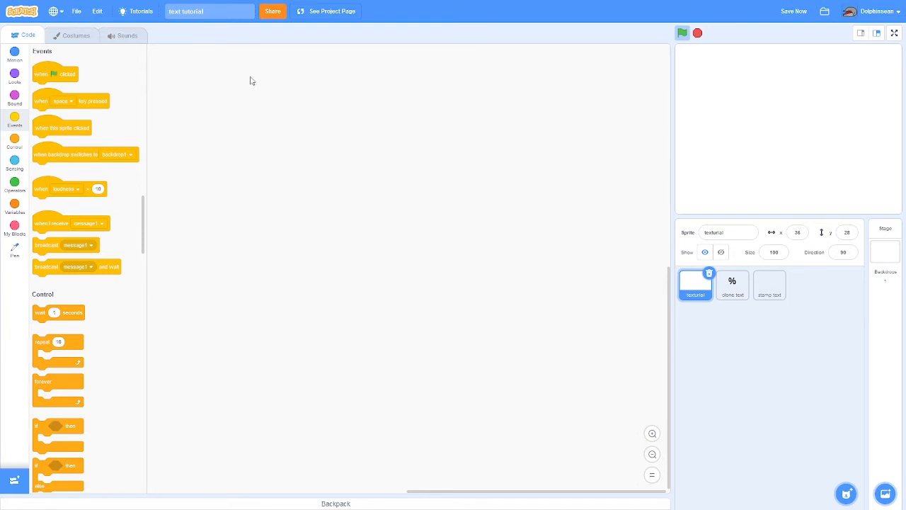
Run the stamp text sprite's scripts to stamp two rows of slashes and bring up the Pen blocks.
left_click(732, 286)
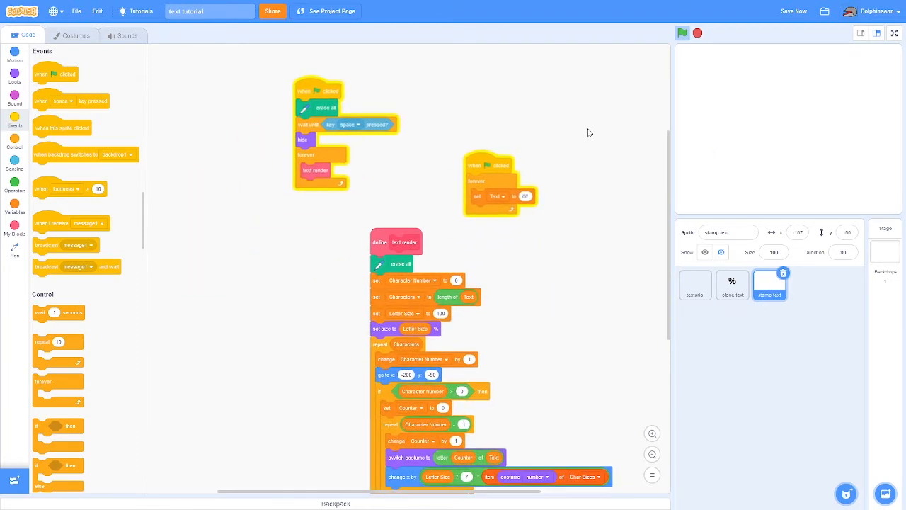
mouse_move(6, 248)
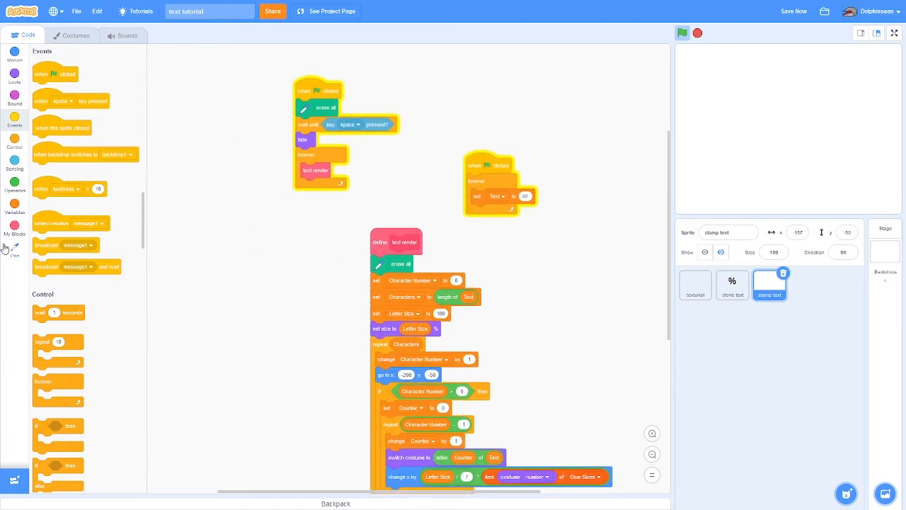
left_click(15, 246)
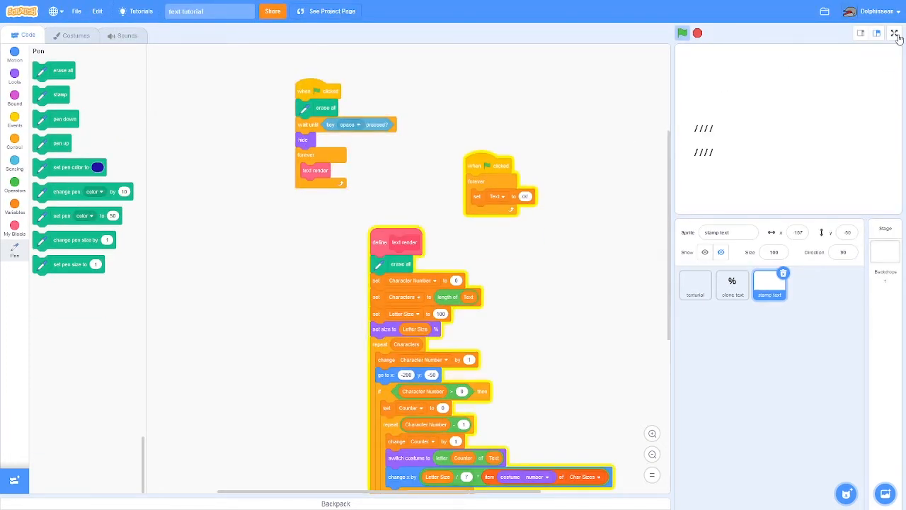
left_click(897, 34)
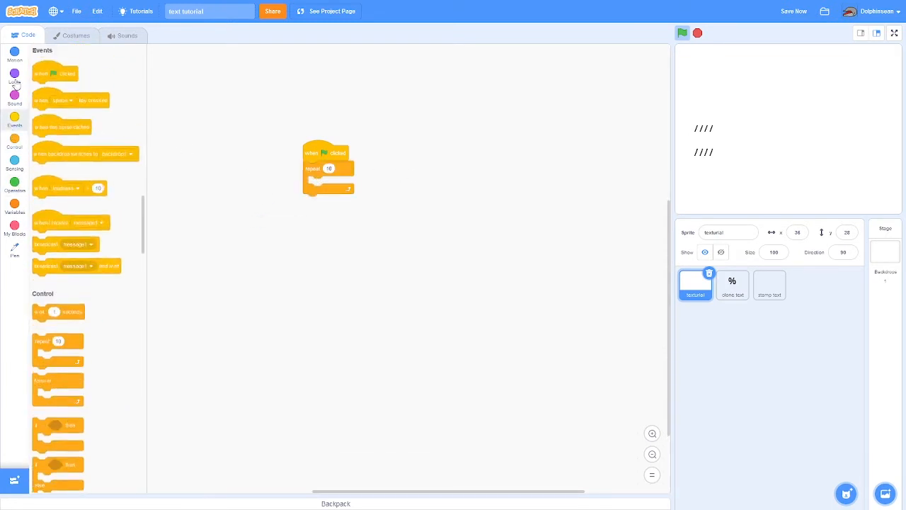
Make the tutorial script start at x -200 and change x by 10 inside the repeat loop.
left_click(14, 53)
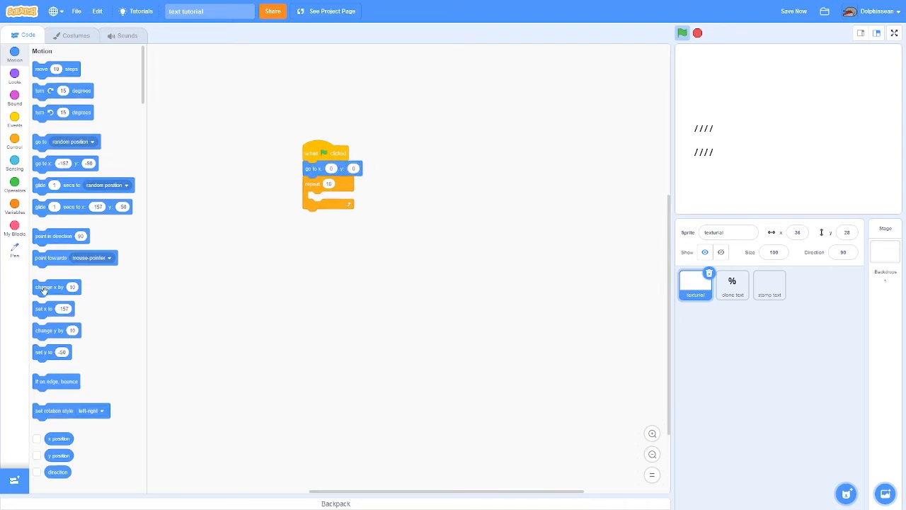
left_click_drag(48, 286, 328, 198)
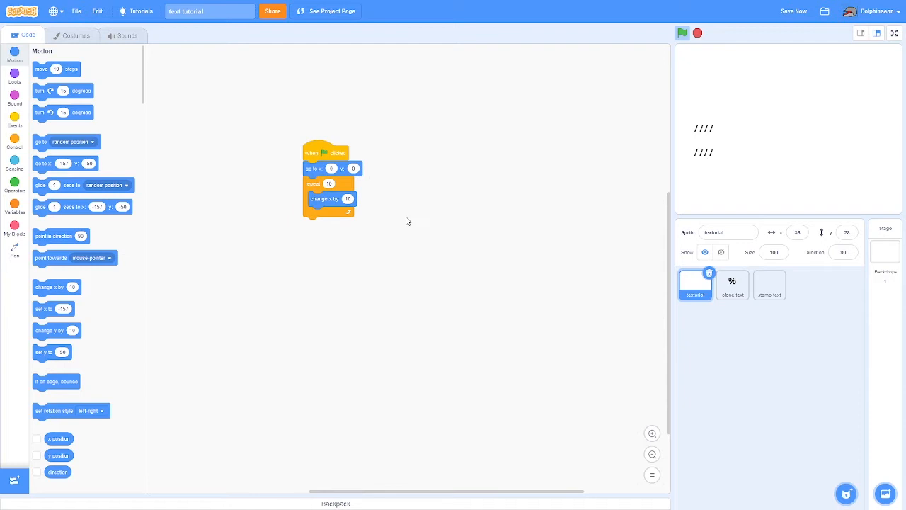
left_click(14, 149)
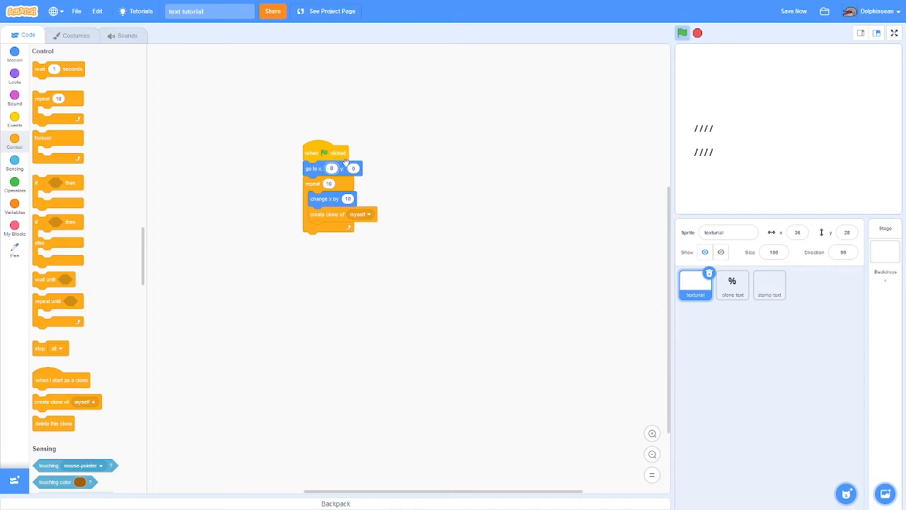
left_click(332, 169)
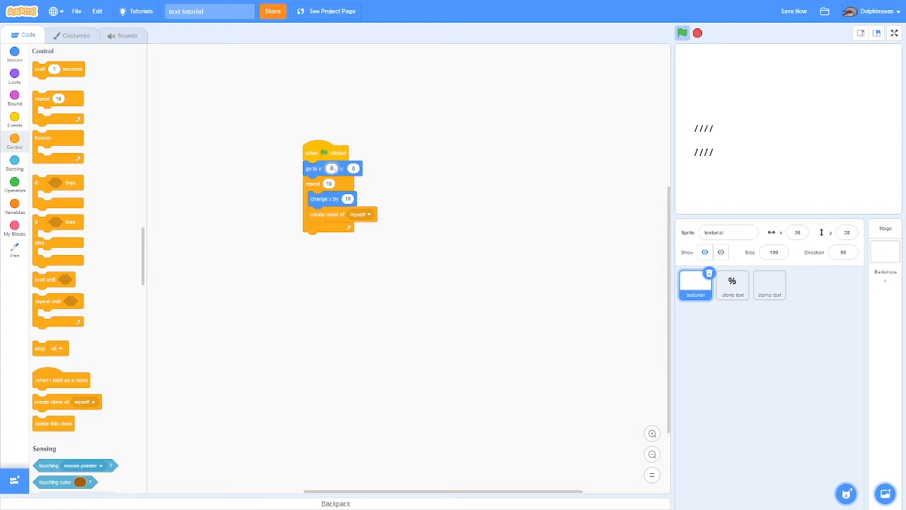
type("-200")
left_click(354, 169)
type("40")
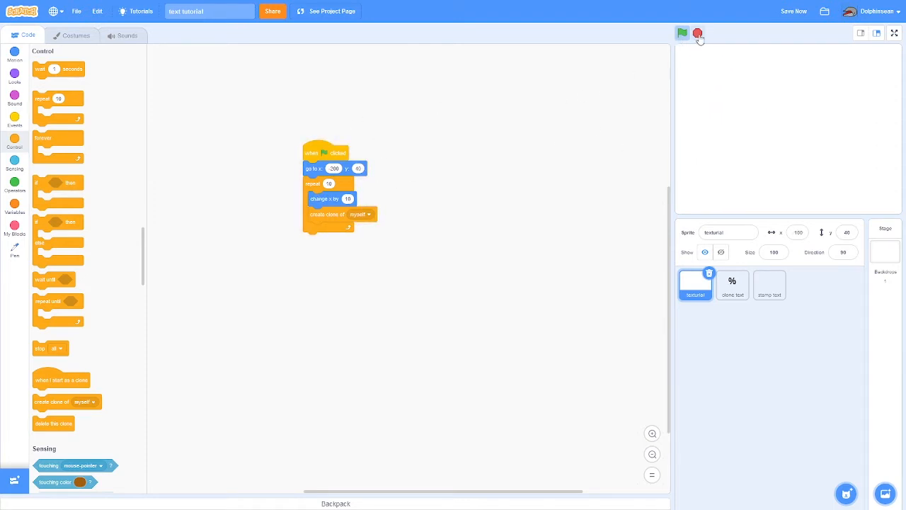
Confirm the tutorial sprite wears the digit 1 costume and run it to spread a row of 1s.
right_click(733, 286)
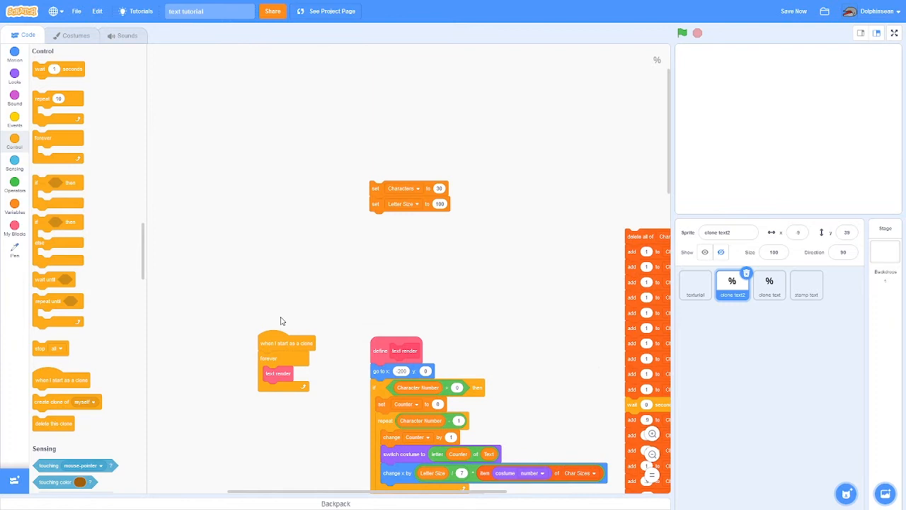
left_click(682, 34)
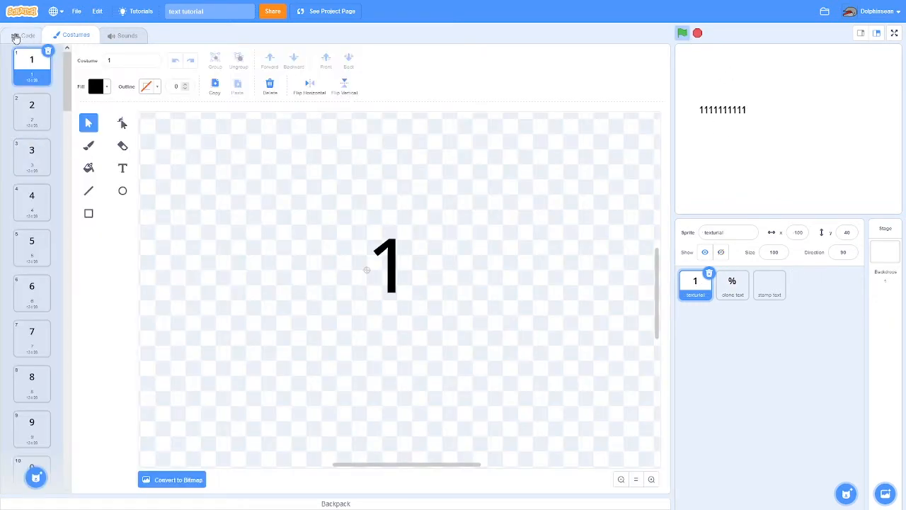
left_click(29, 34)
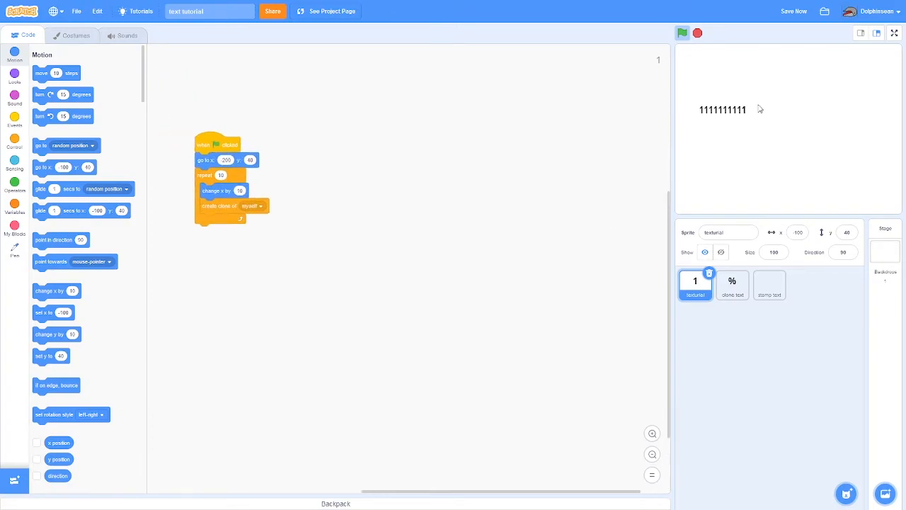
left_click(894, 34)
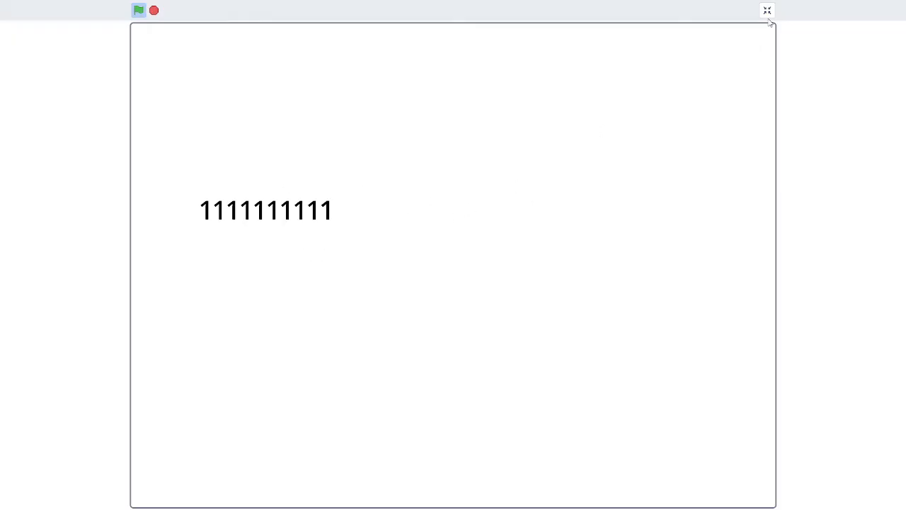
left_click(766, 10)
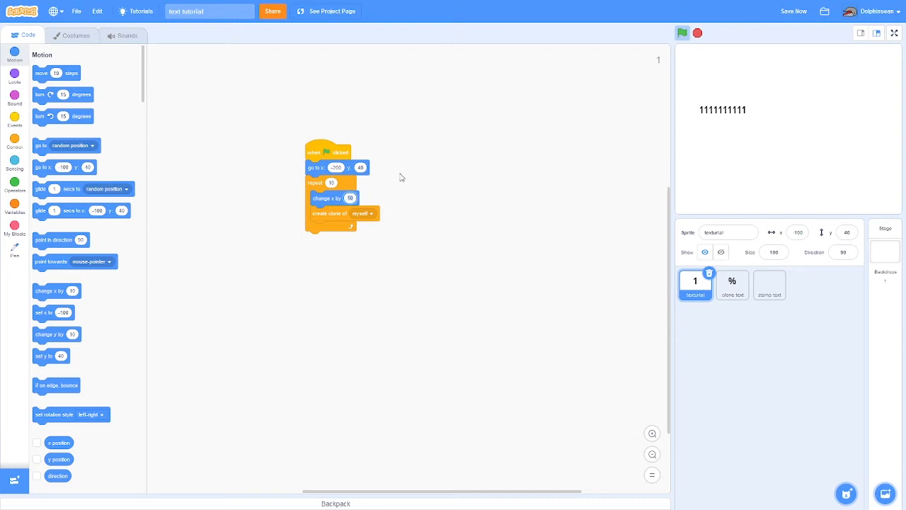
left_click(683, 34)
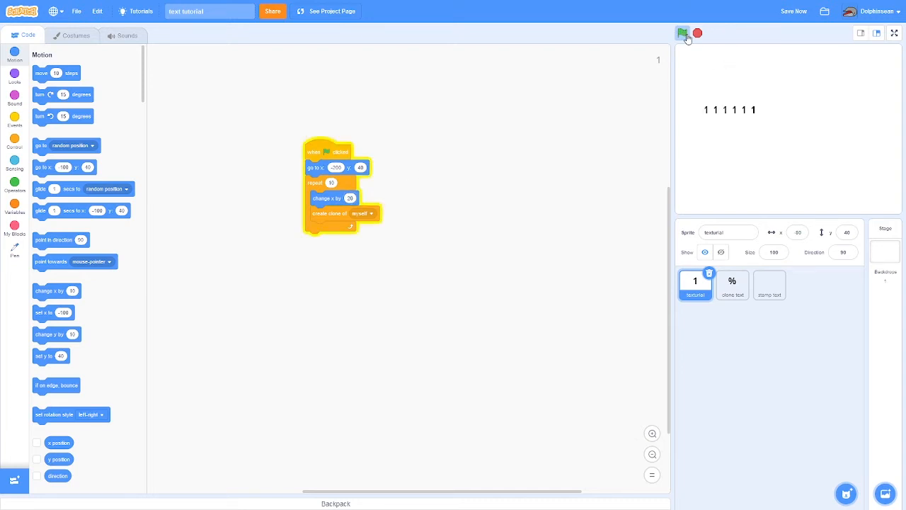
left_click(682, 34)
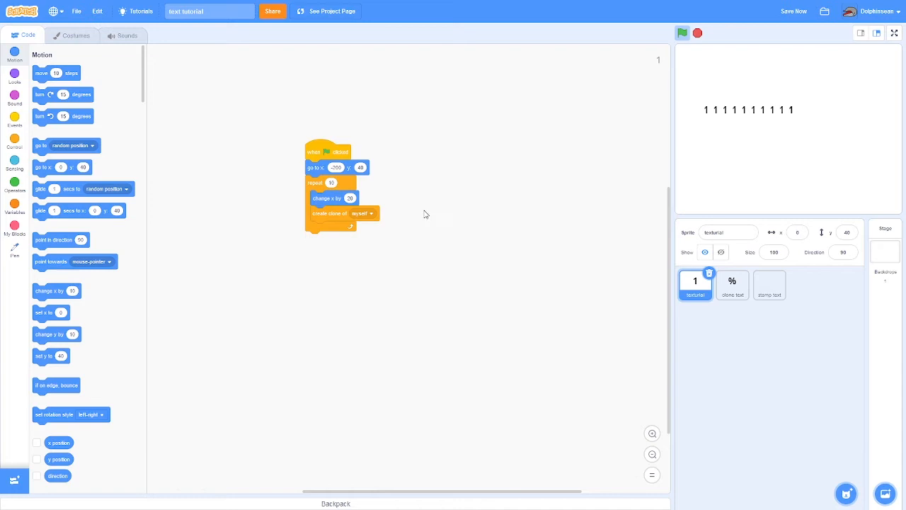
Replace Char Num with a new 'Char Num' variable for this sprite only.
left_click(14, 205)
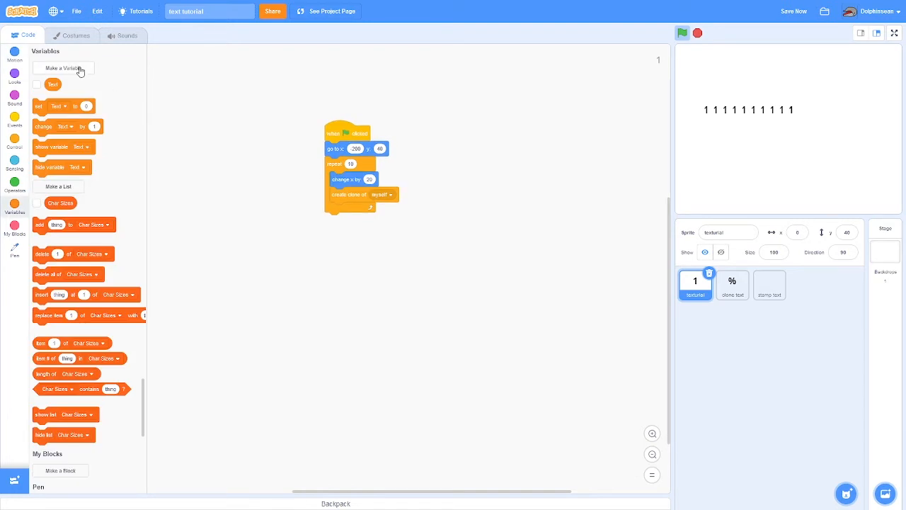
mouse_move(96, 76)
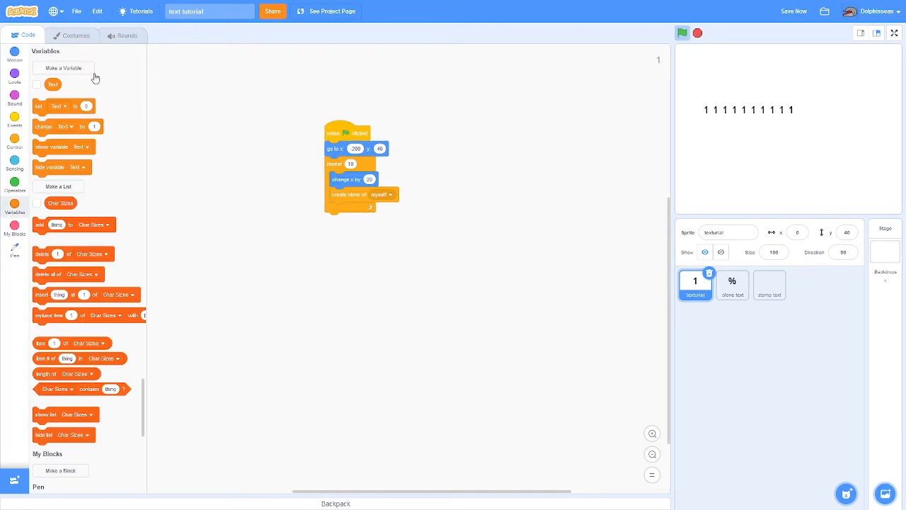
left_click(62, 68)
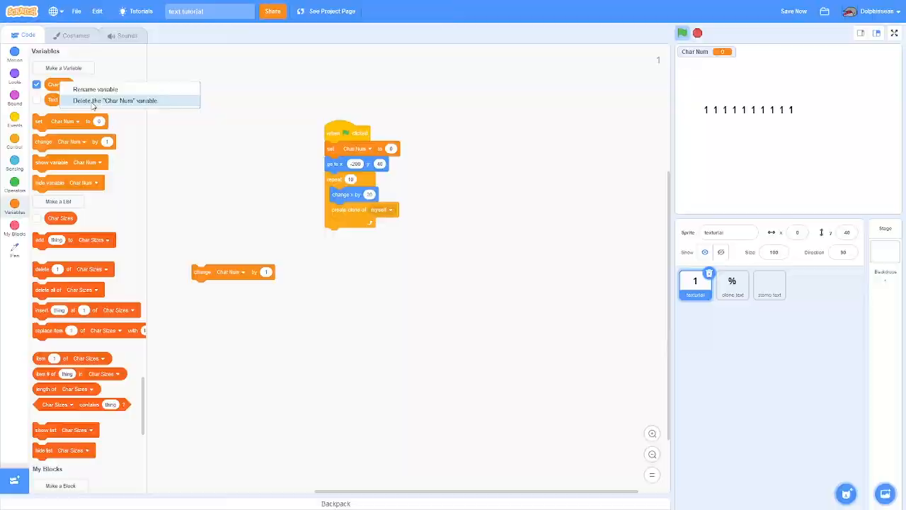
left_click(62, 68)
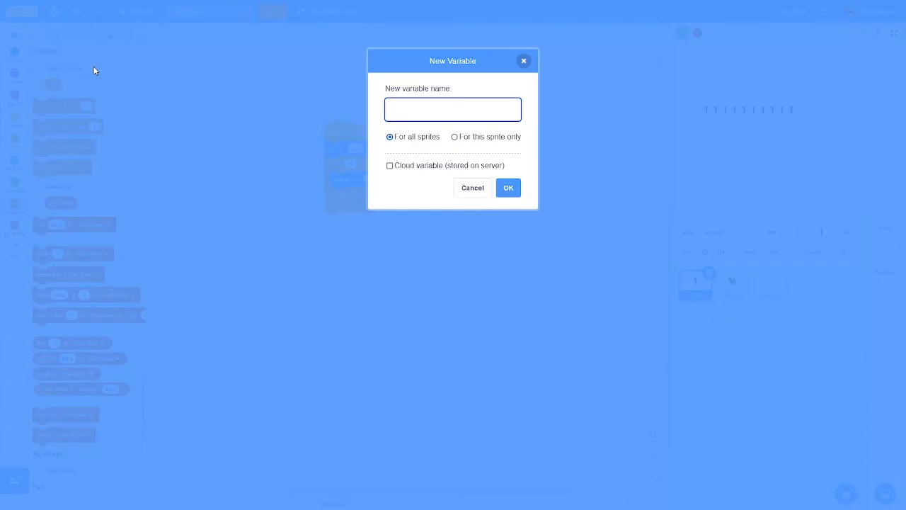
type("Char Num")
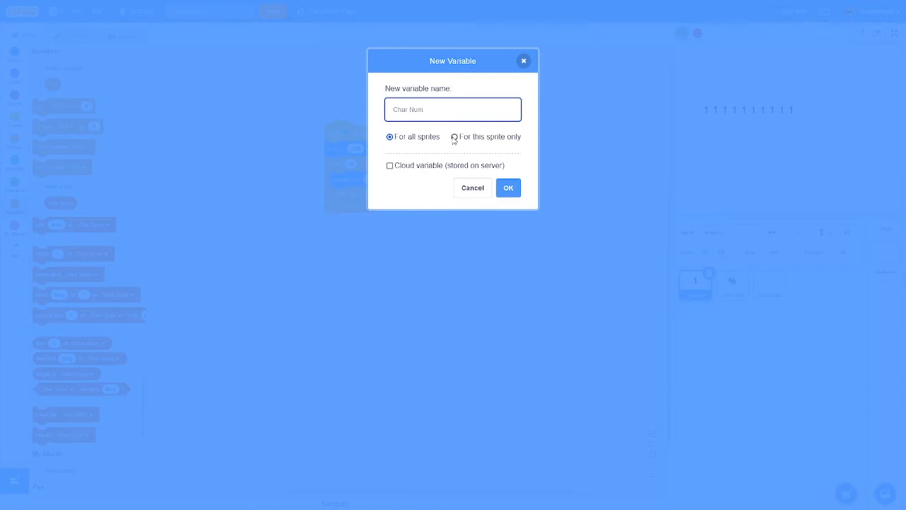
left_click(453, 136)
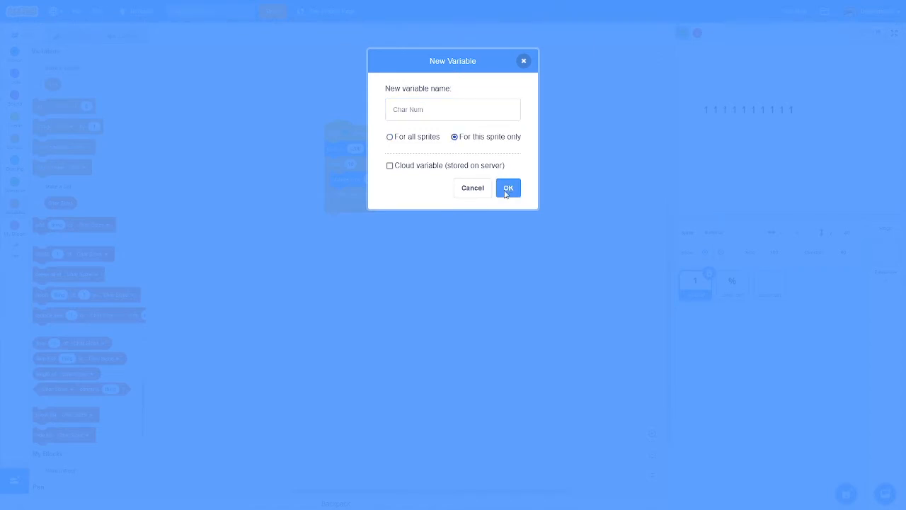
left_click(508, 187)
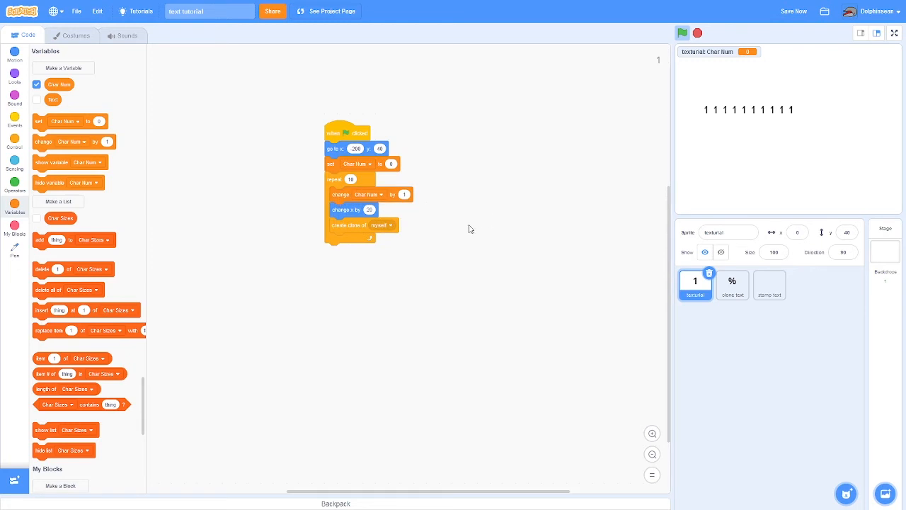
Hide the tutorial sprite when the flag is clicked and run to get a blank stage.
left_click(682, 33)
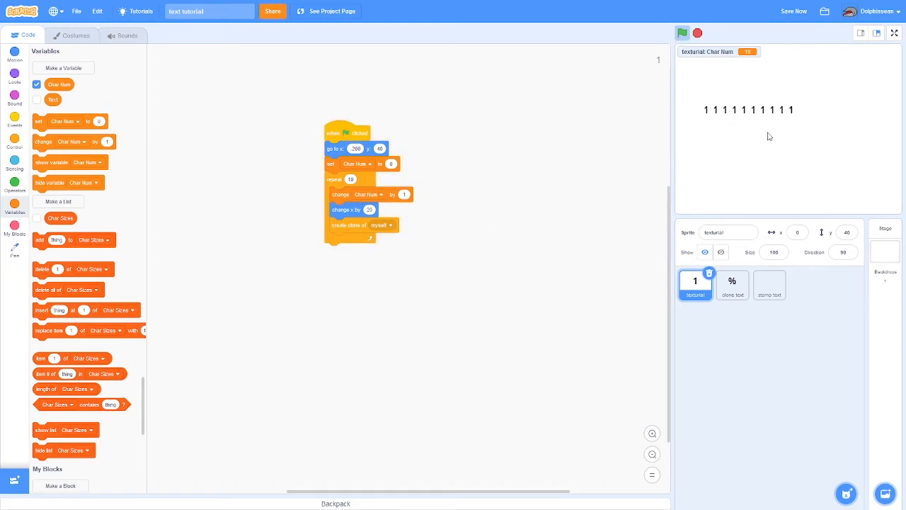
left_click(14, 76)
type("-200")
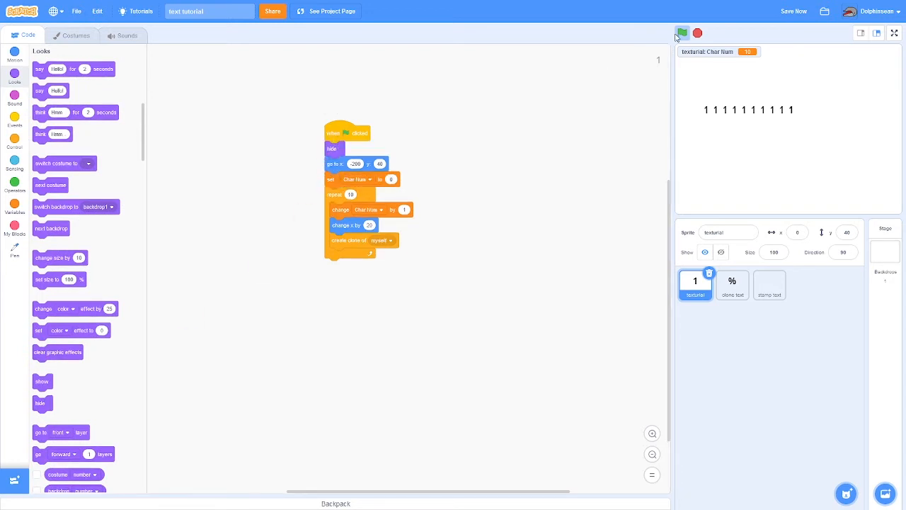
left_click(682, 33)
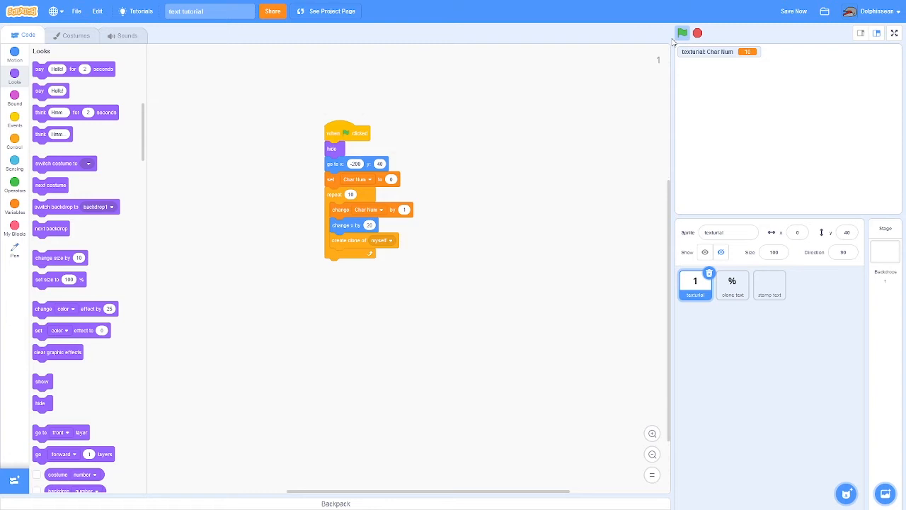
left_click(15, 141)
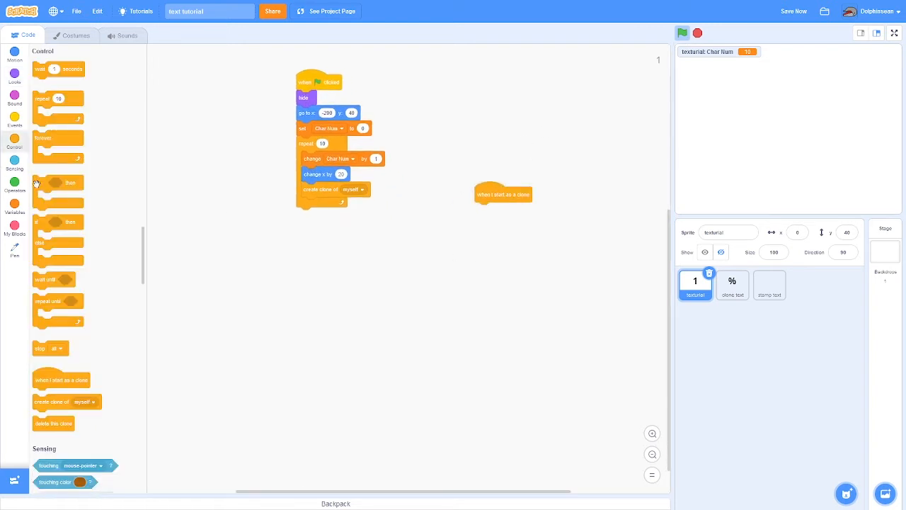
Give each clone a forever loop switching costume to a letter-of block.
left_click_drag(58, 139, 211, 272)
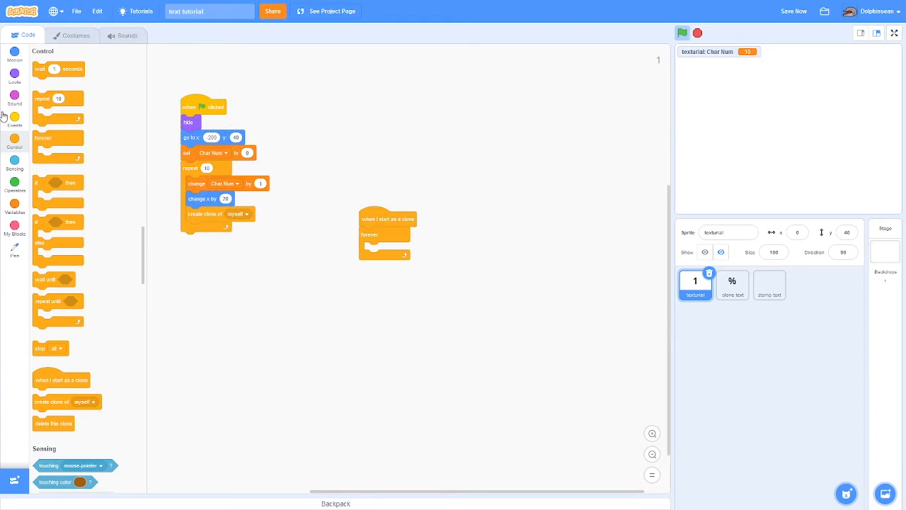
left_click(15, 76)
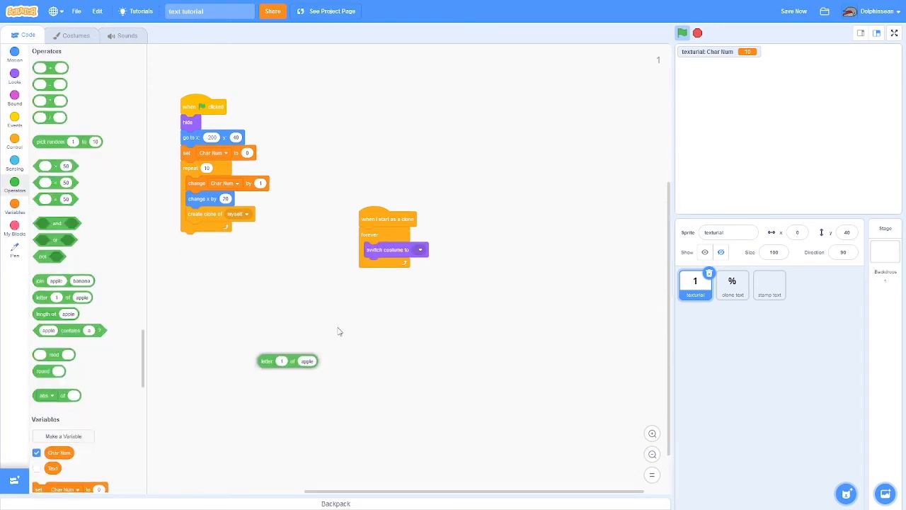
left_click_drag(286, 361, 424, 249)
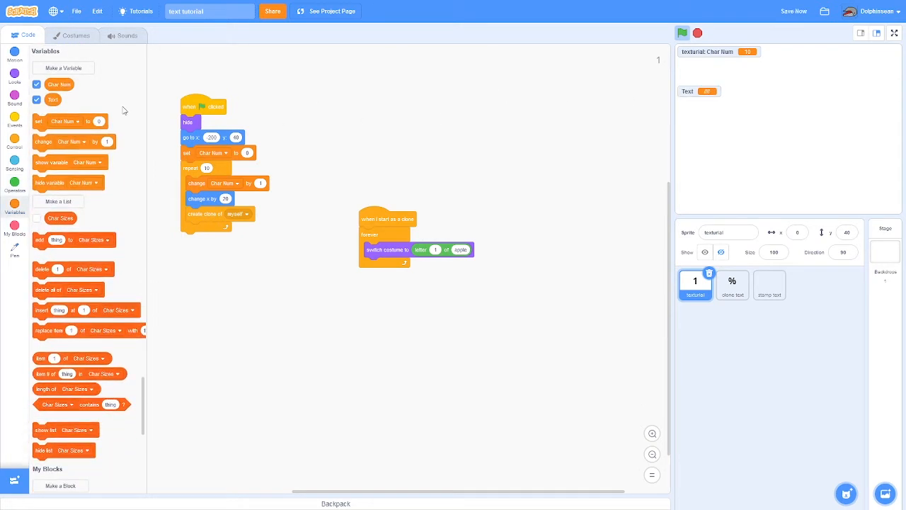
mouse_move(71, 115)
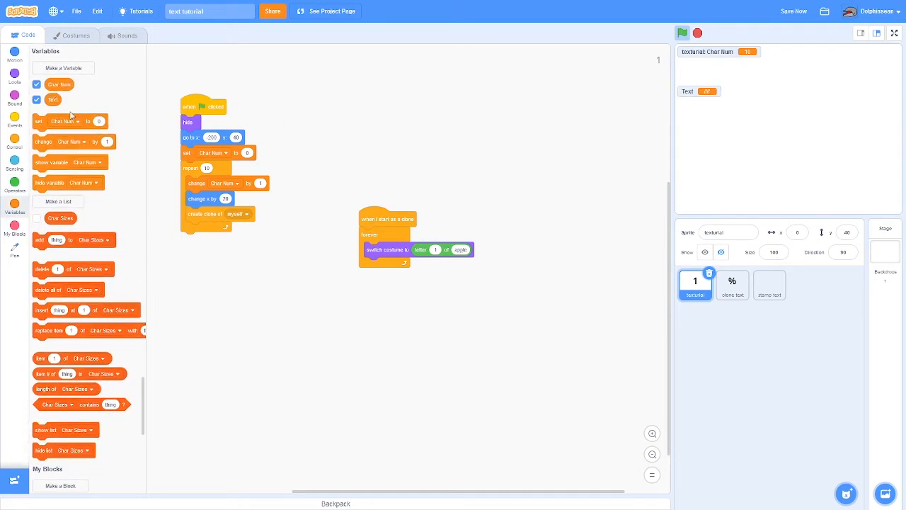
Use letter Char Num of Text in the costume switch and set the Text value.
left_click(462, 250)
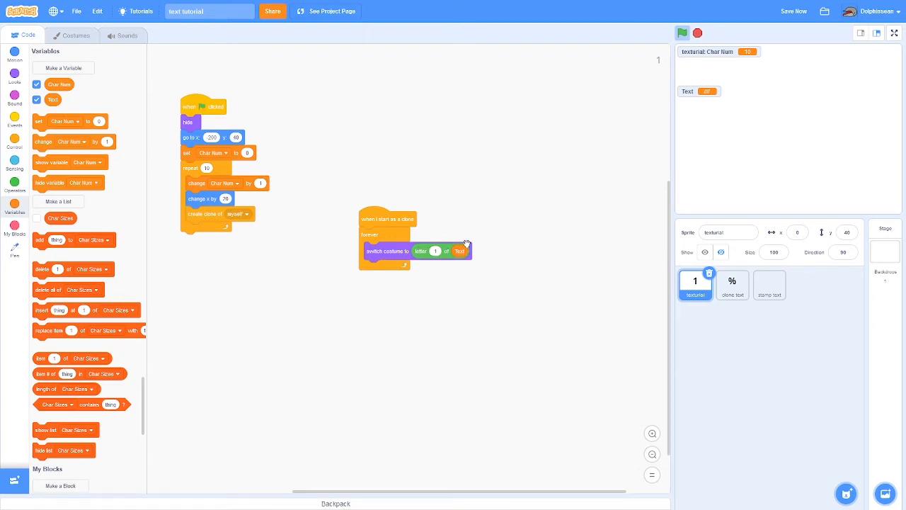
left_click(682, 32)
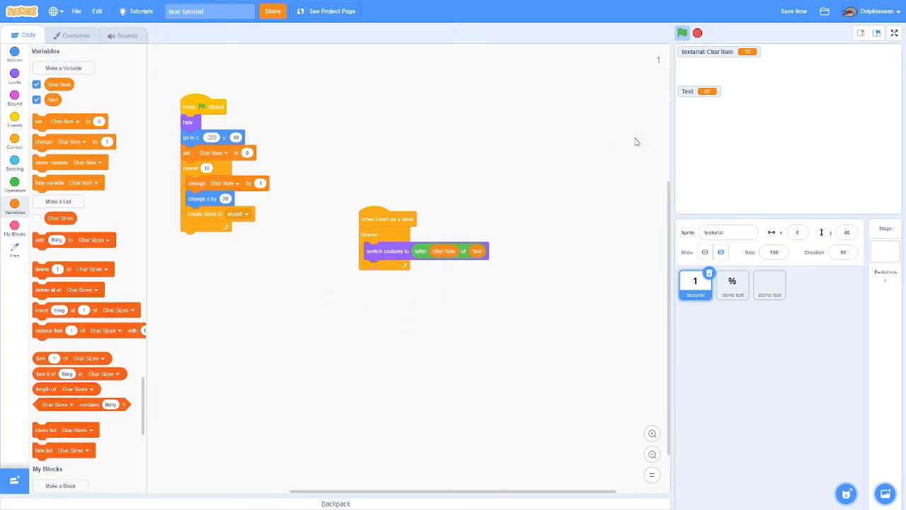
mouse_move(705, 102)
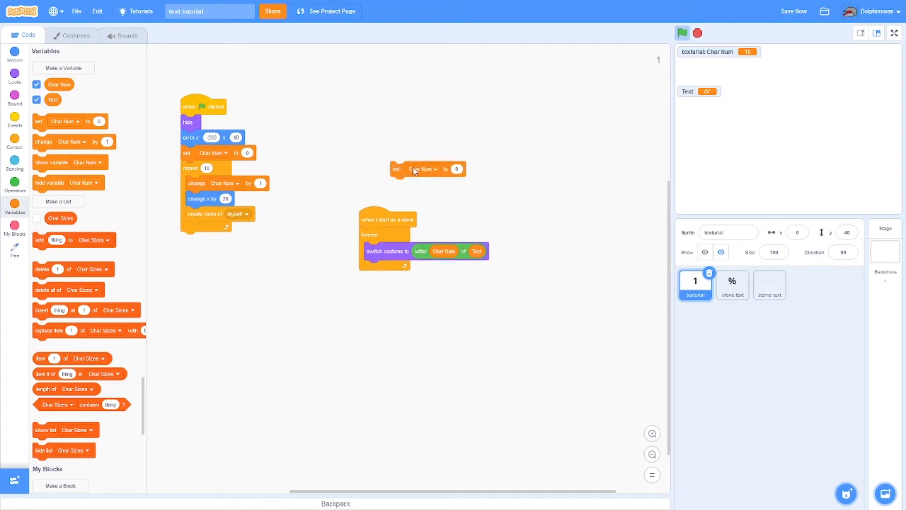
left_click(422, 168)
type("dfsf")
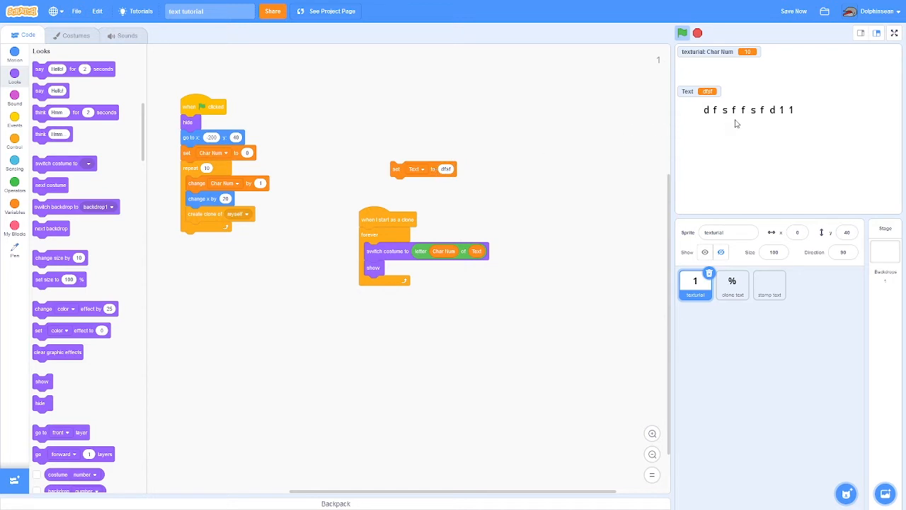
mouse_move(792, 106)
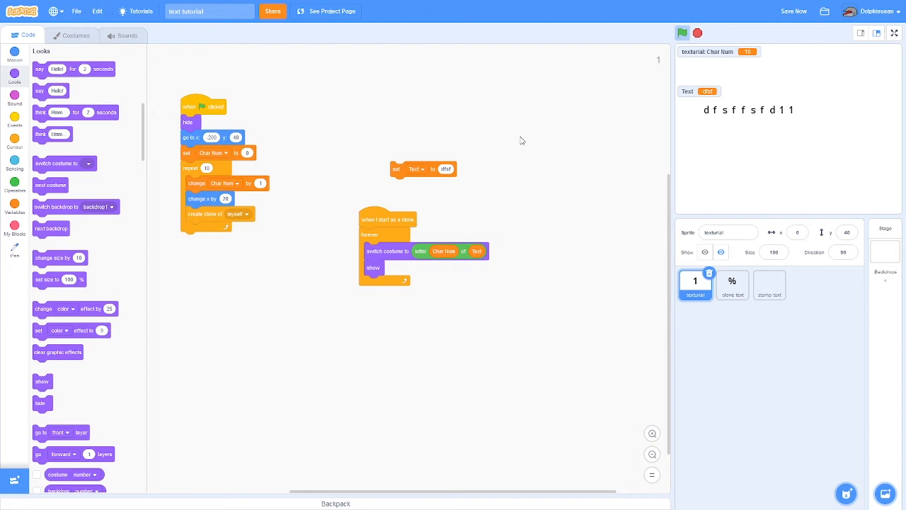
mouse_move(744, 113)
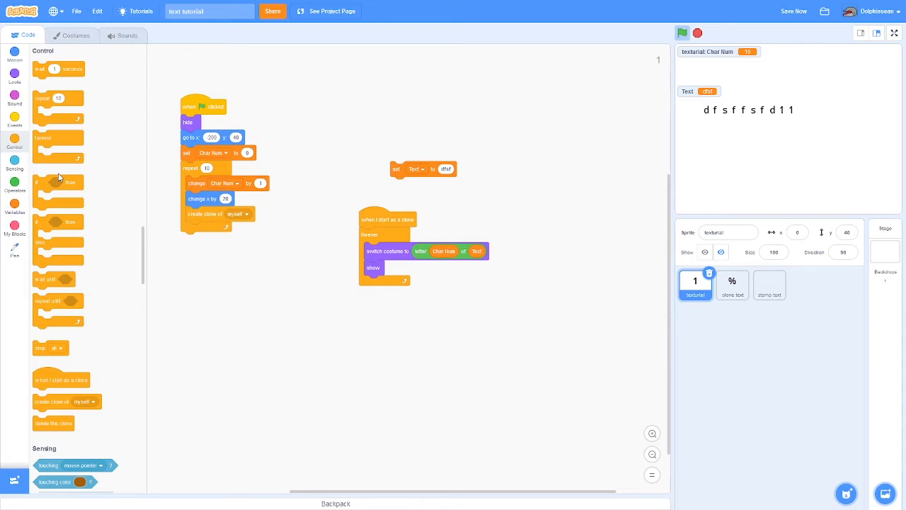
Wrap hide/show in an if-else on Char Num > length of Text.
left_click_drag(58, 241, 292, 324)
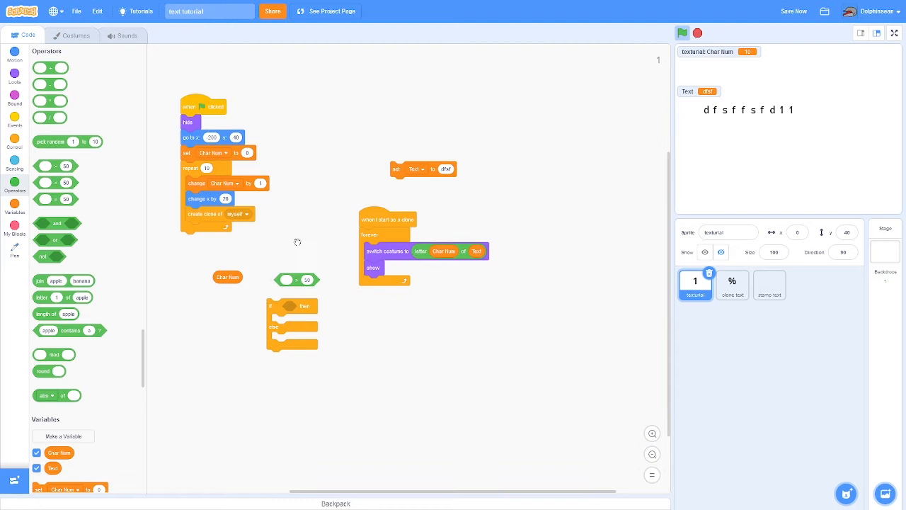
left_click(14, 210)
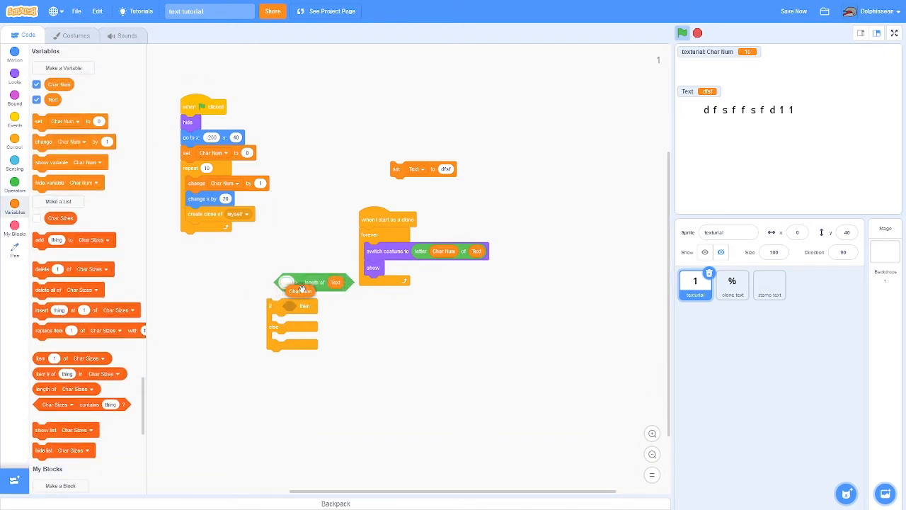
left_click_drag(312, 282, 328, 308)
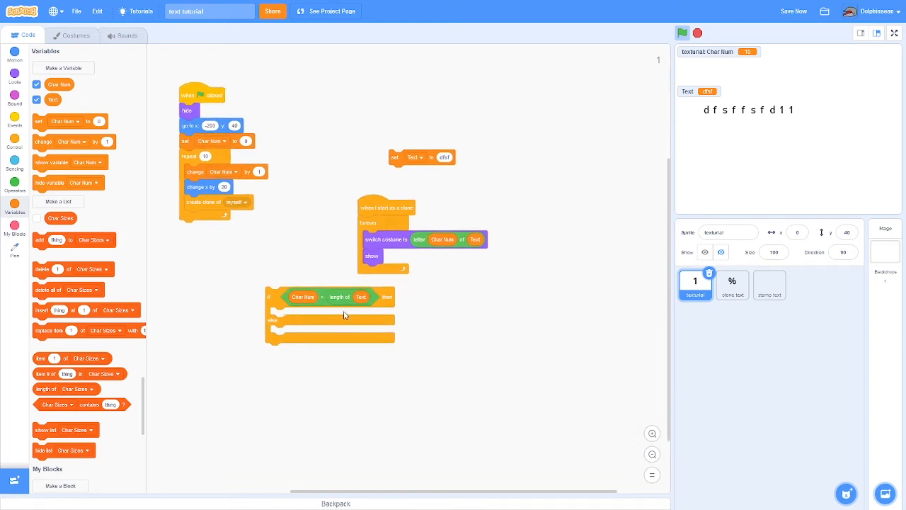
mouse_move(303, 334)
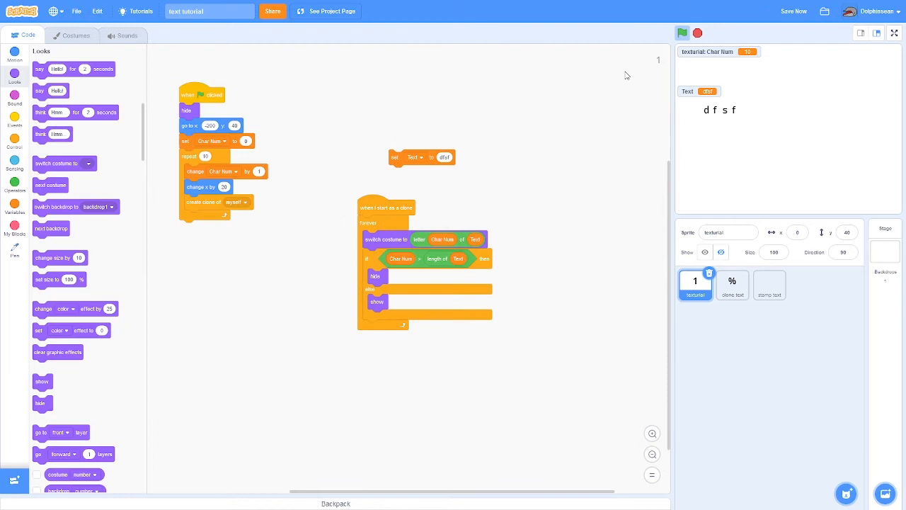
Store a much longer string in Text and run to spell it across the full-size stage.
left_click(445, 155)
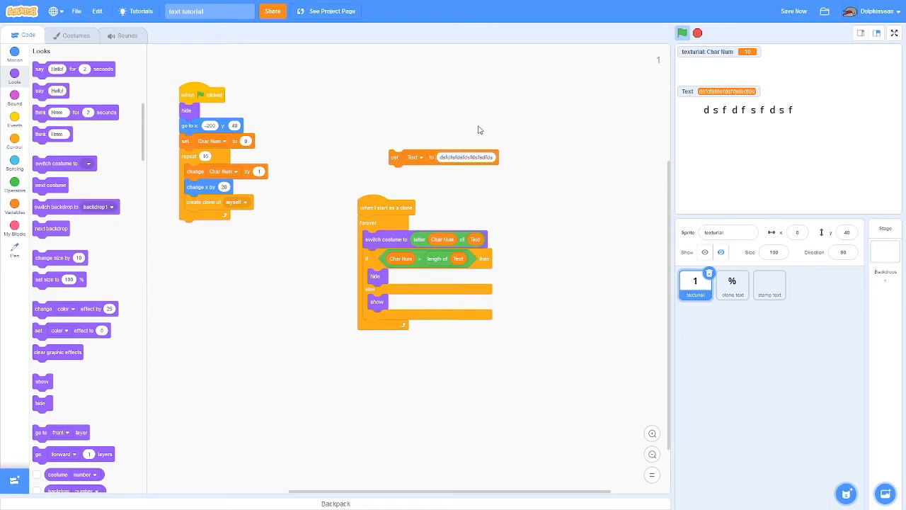
mouse_move(239, 154)
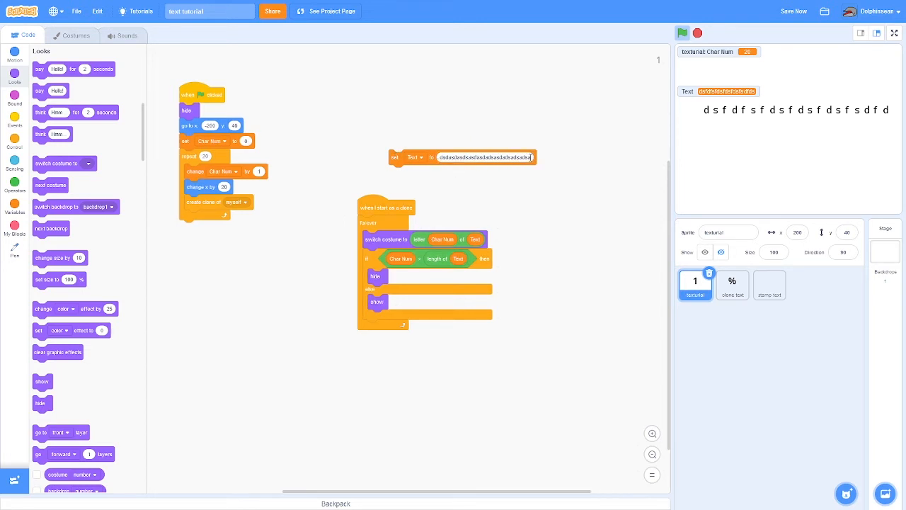
left_click(895, 34)
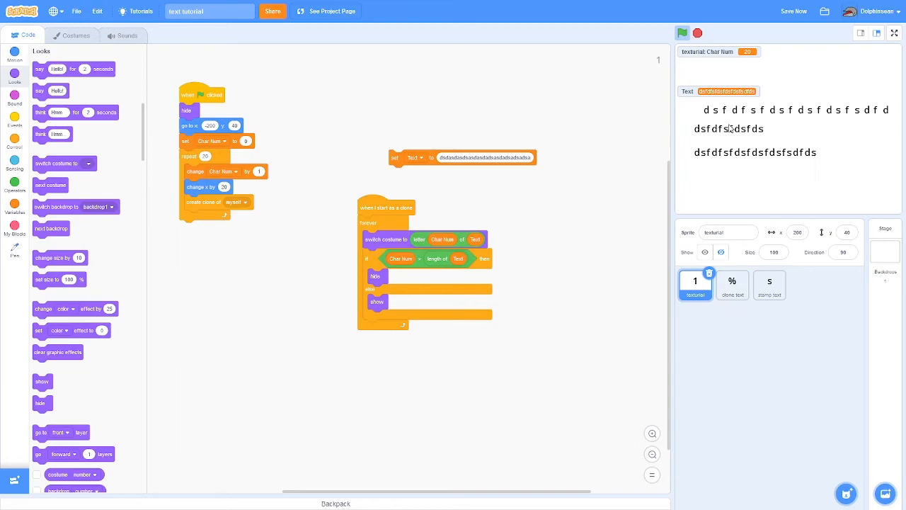
left_click(895, 34)
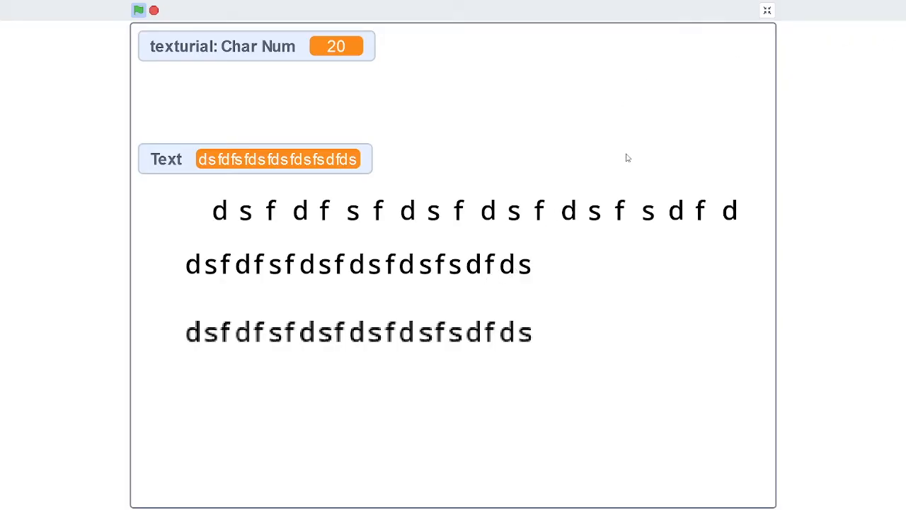
Enter mmmhhhihmns on the full-screen stage to compare letter spacing, then leave full screen.
type("mmmhhhihmns")
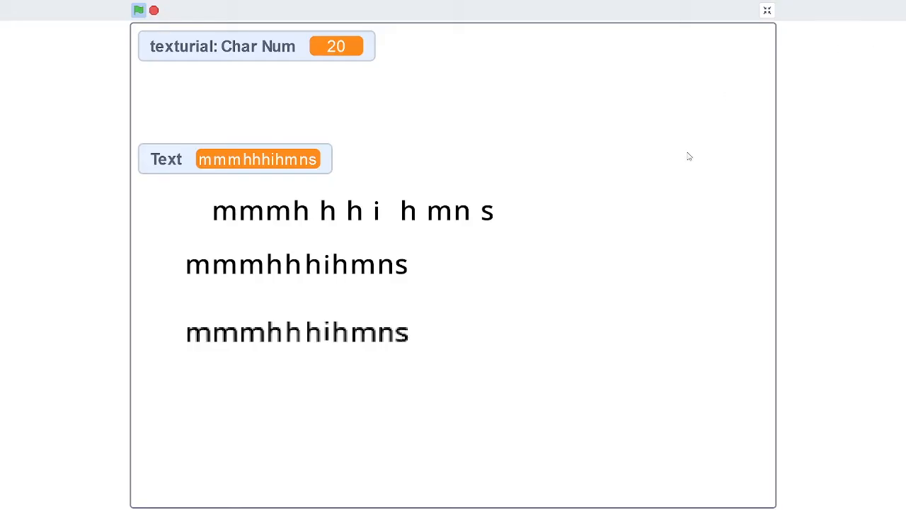
mouse_move(320, 344)
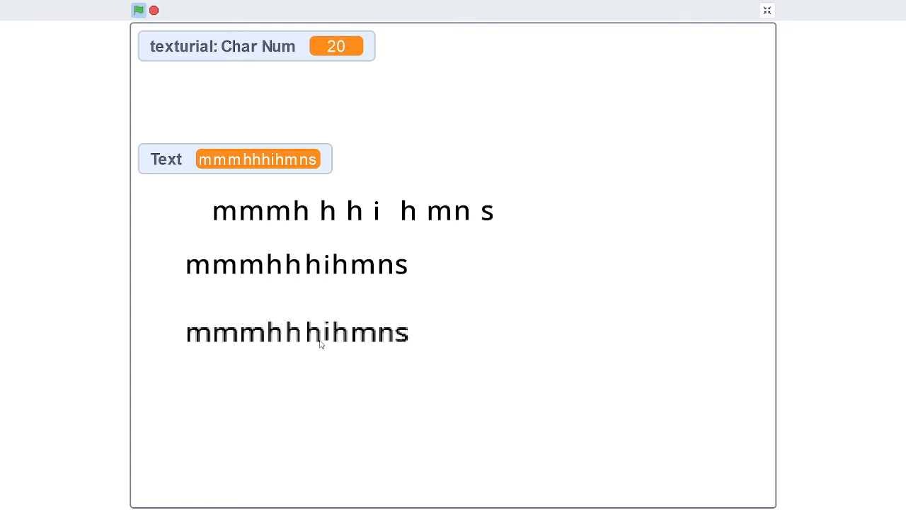
mouse_move(328, 342)
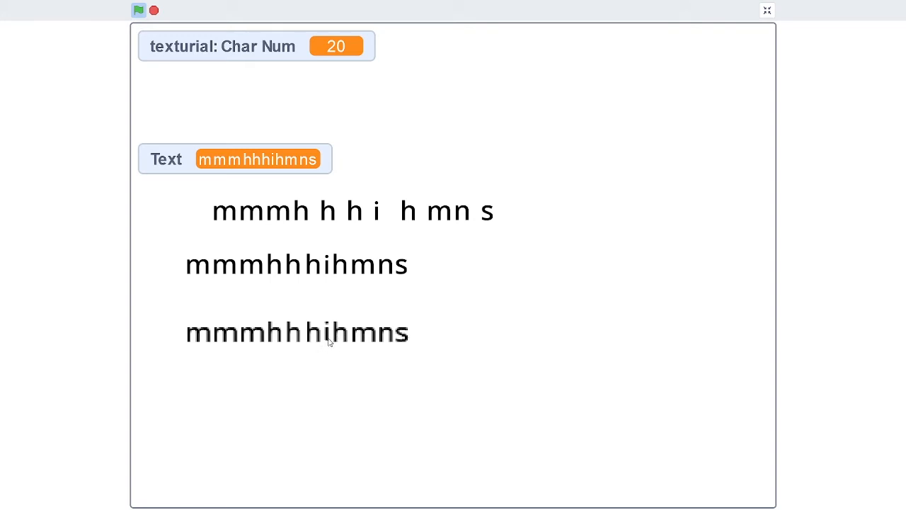
mouse_move(237, 344)
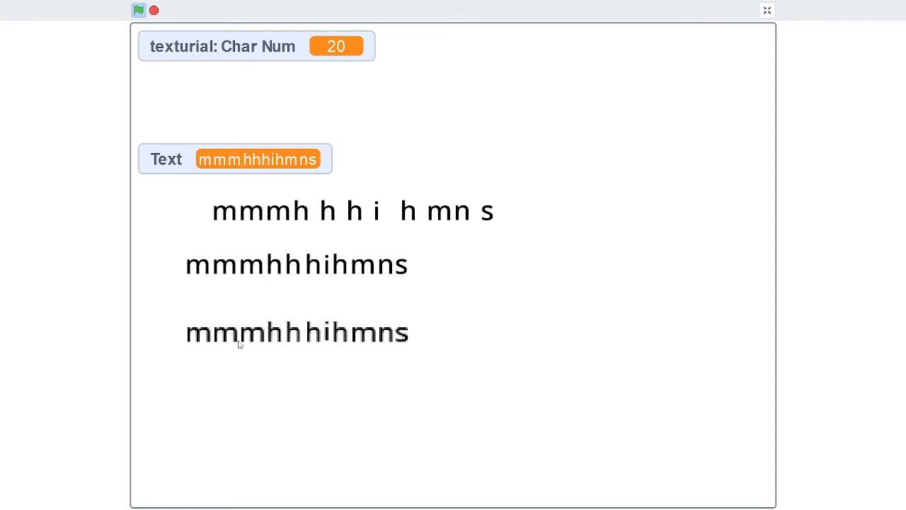
mouse_move(286, 221)
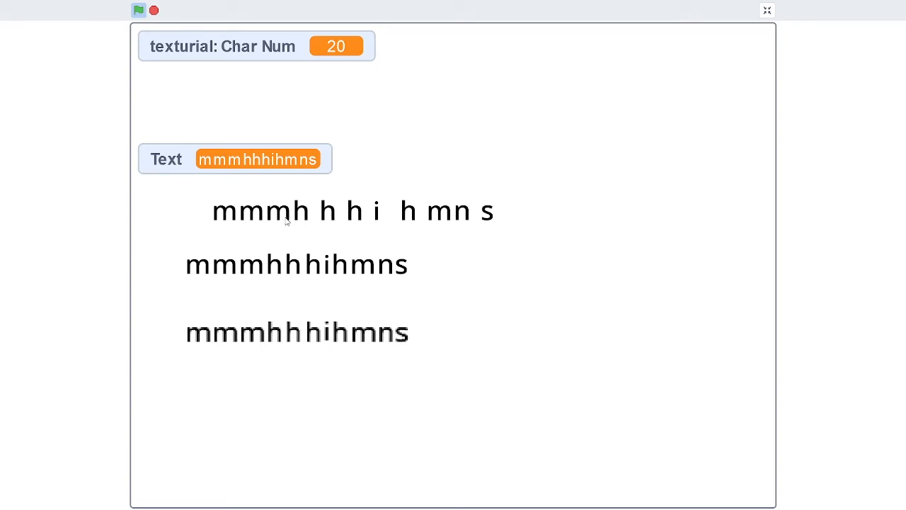
mouse_move(318, 216)
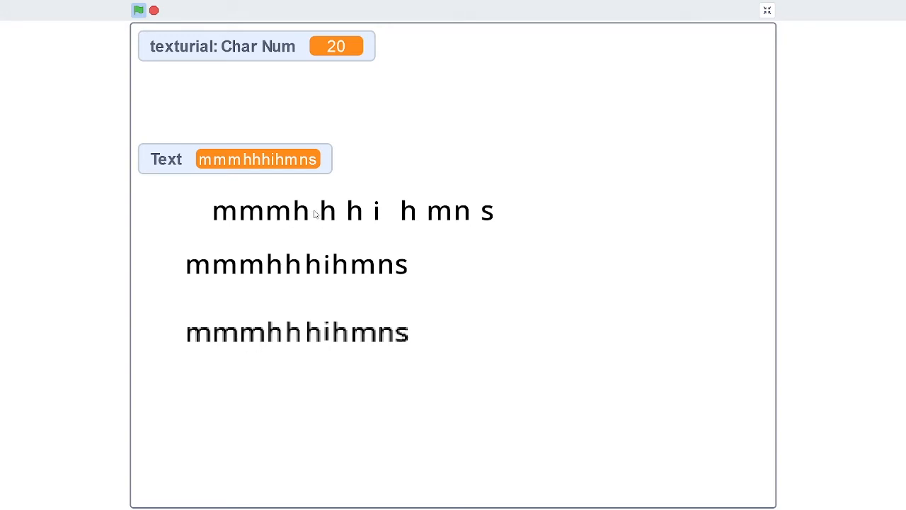
mouse_move(401, 221)
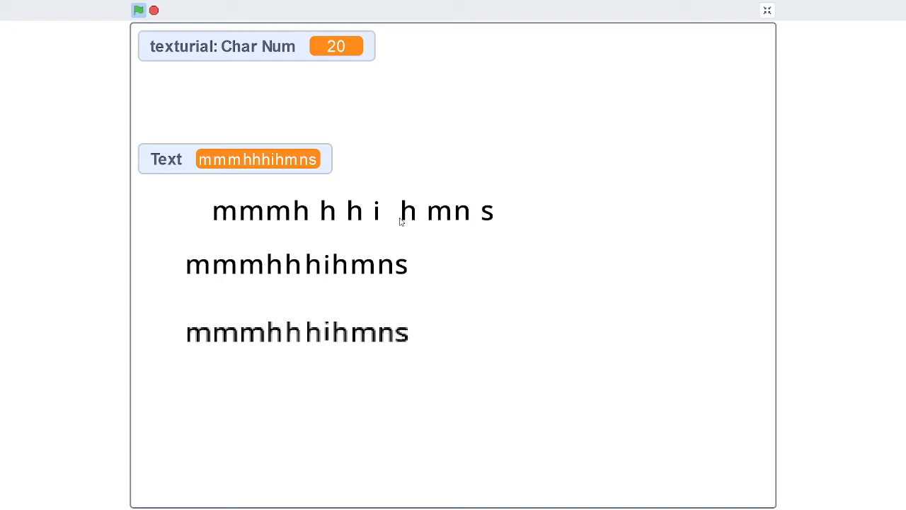
mouse_move(603, 170)
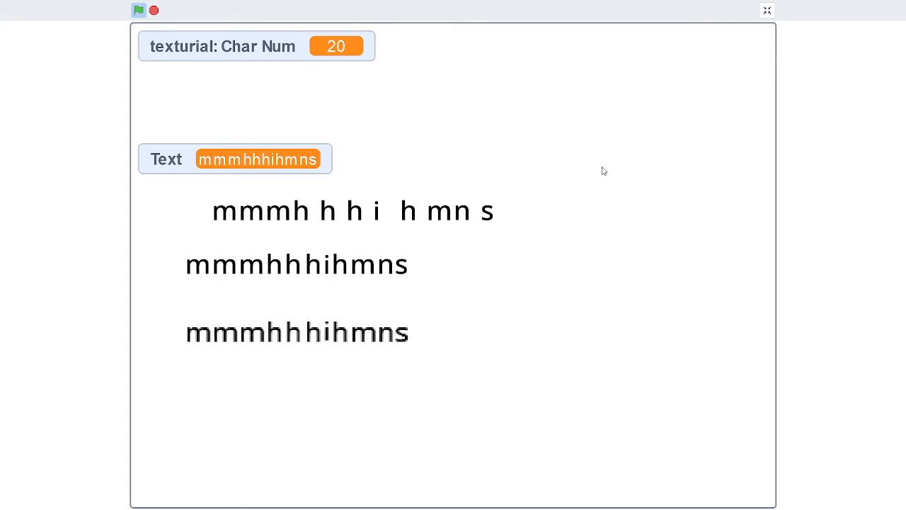
left_click(768, 10)
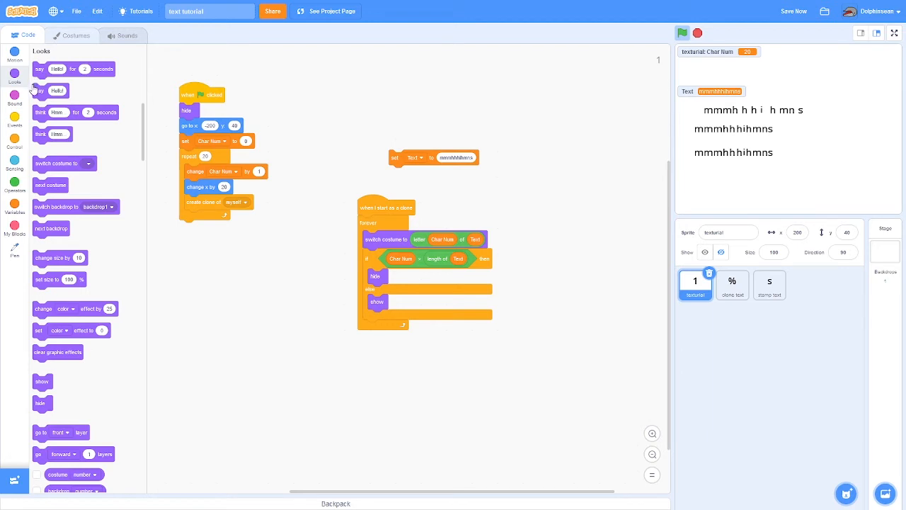
Glance at the texturial sprite's costumes, then switch to the clone test sprite's scripts.
left_click(75, 34)
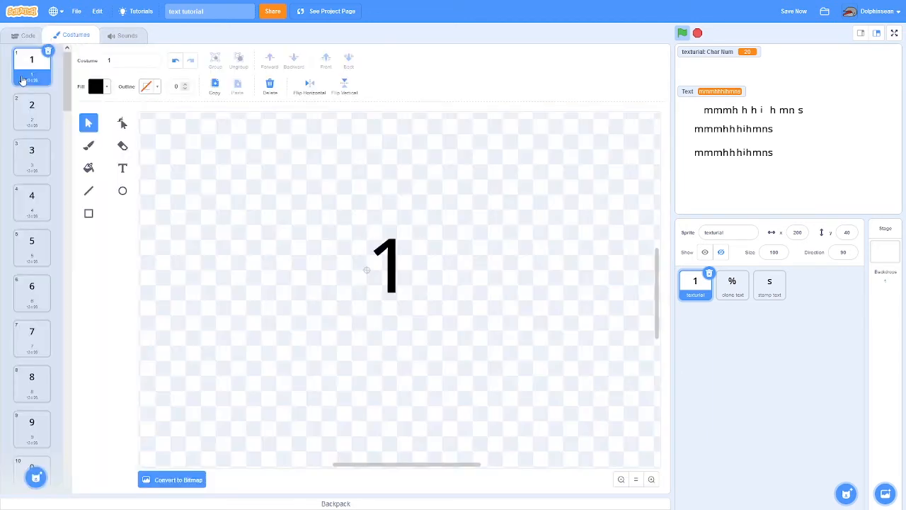
mouse_move(361, 266)
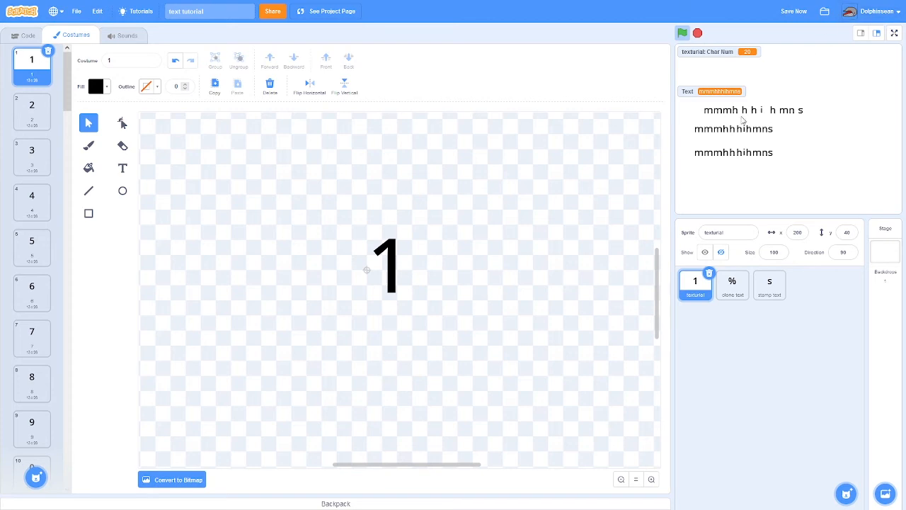
left_click(27, 34)
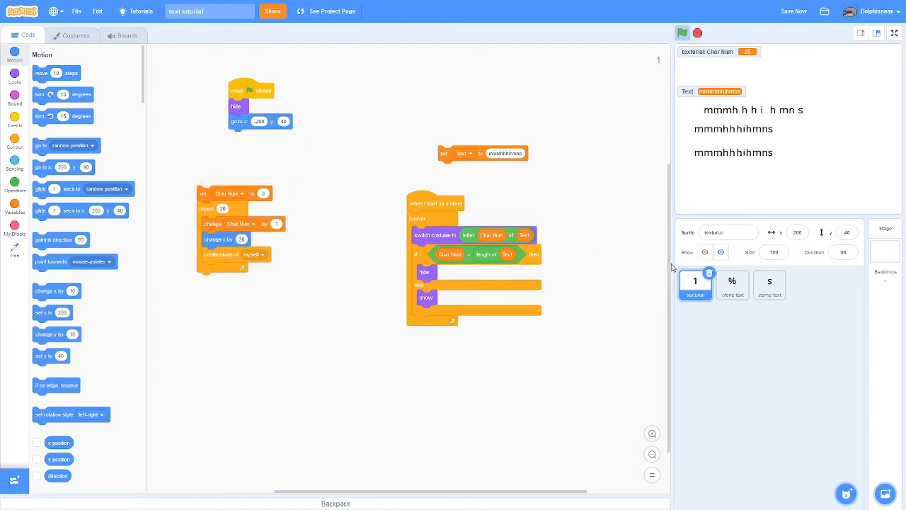
left_click(731, 286)
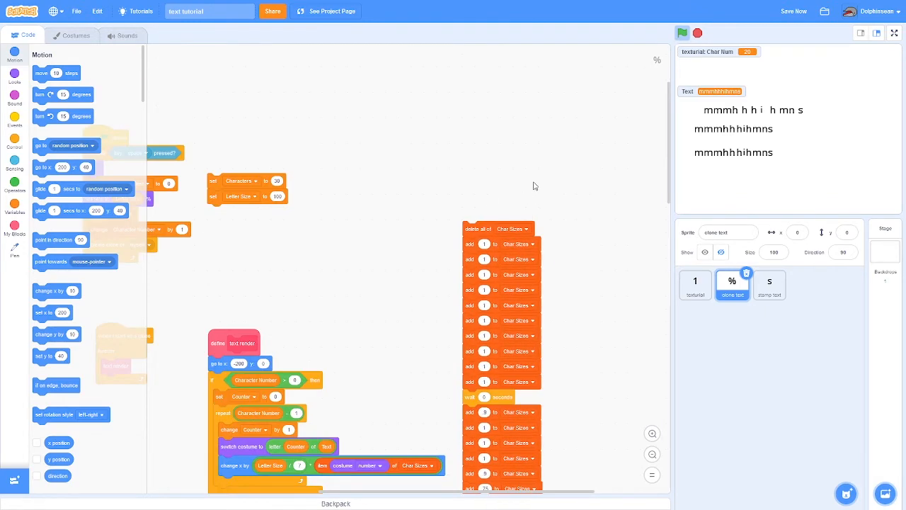
Return to the texturial sprite's scripts.
left_click(793, 12)
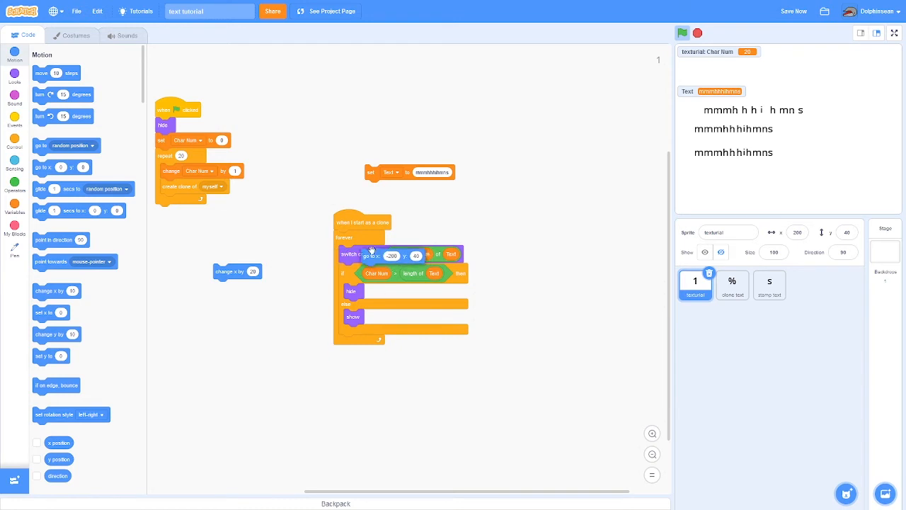
Give the clone a go to x -200 start and show the My Blocks palette.
left_click(682, 33)
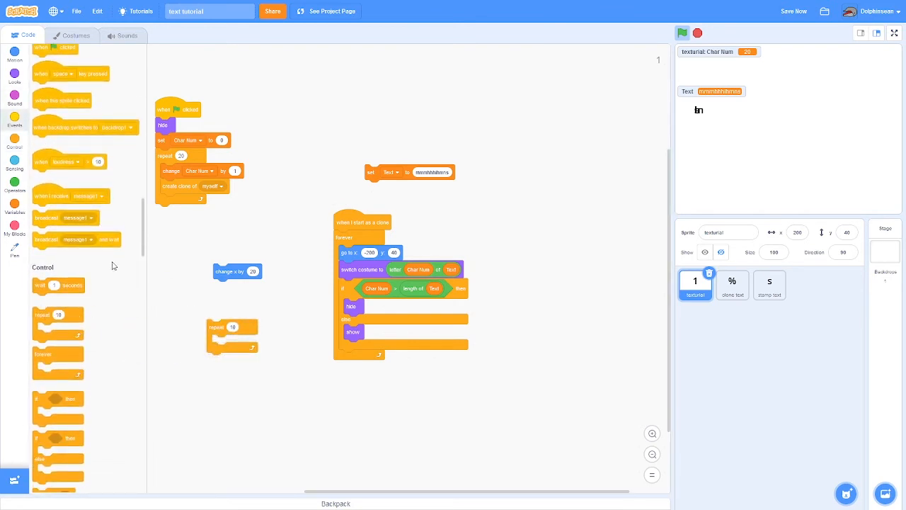
left_click(14, 153)
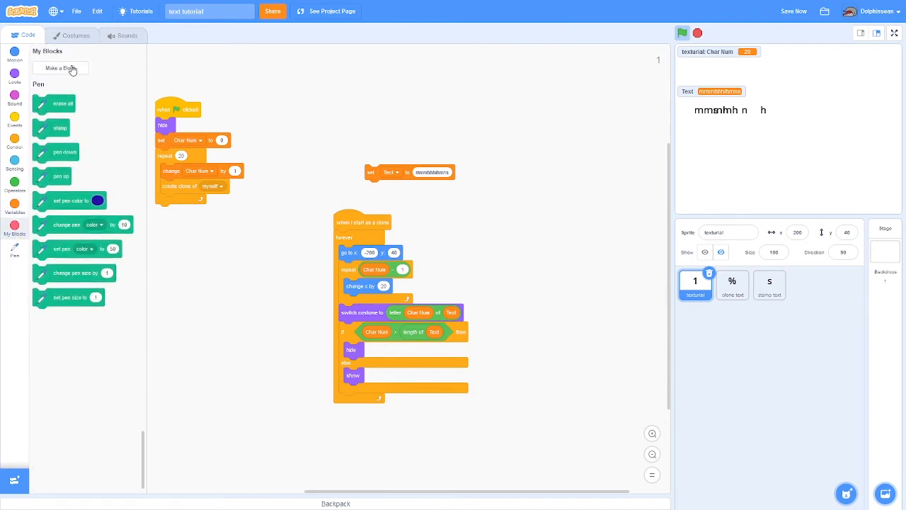
Create a custom block named render set to run without screen refresh.
left_click(60, 68)
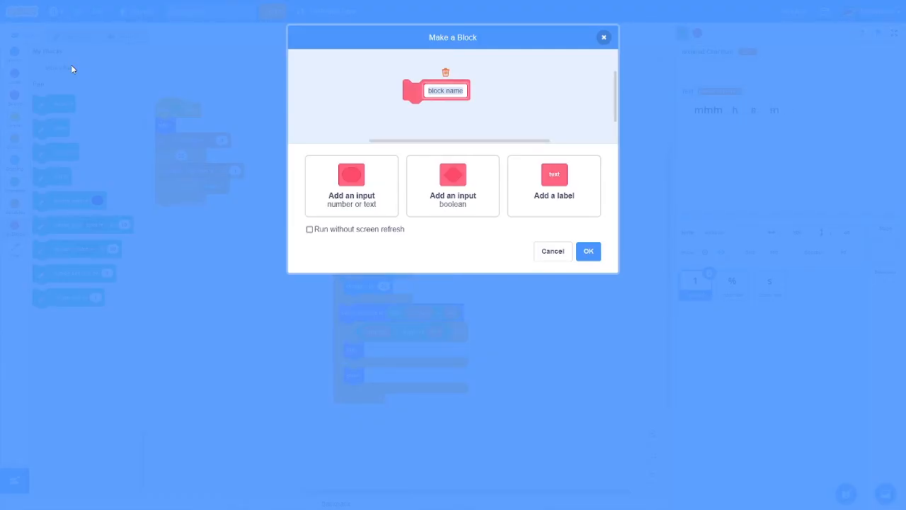
type("render")
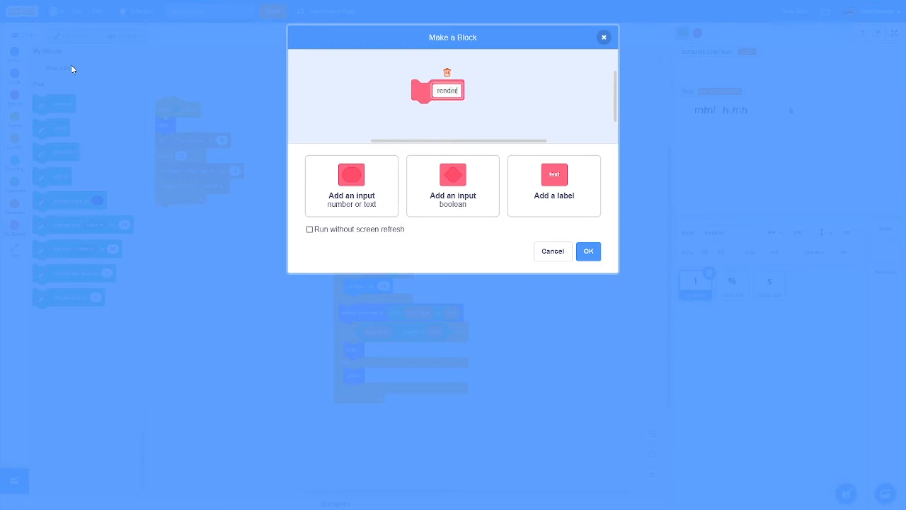
left_click(308, 229)
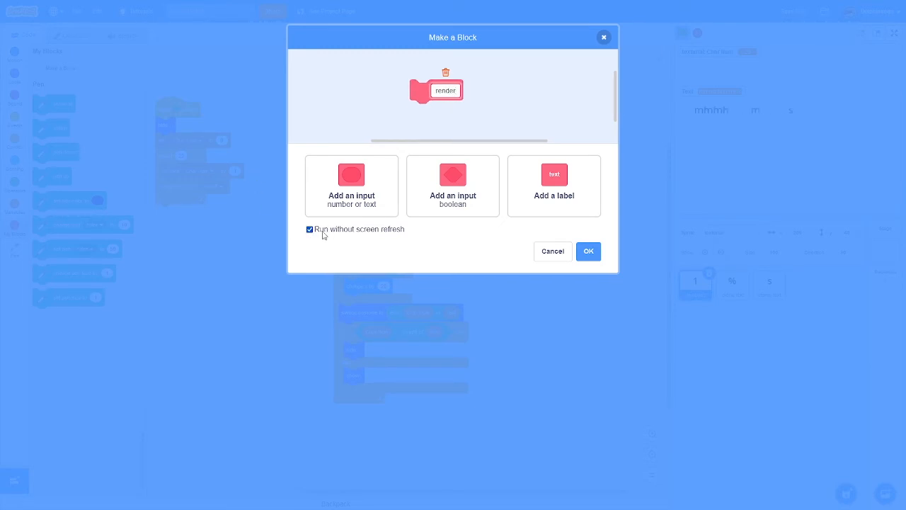
left_click(589, 252)
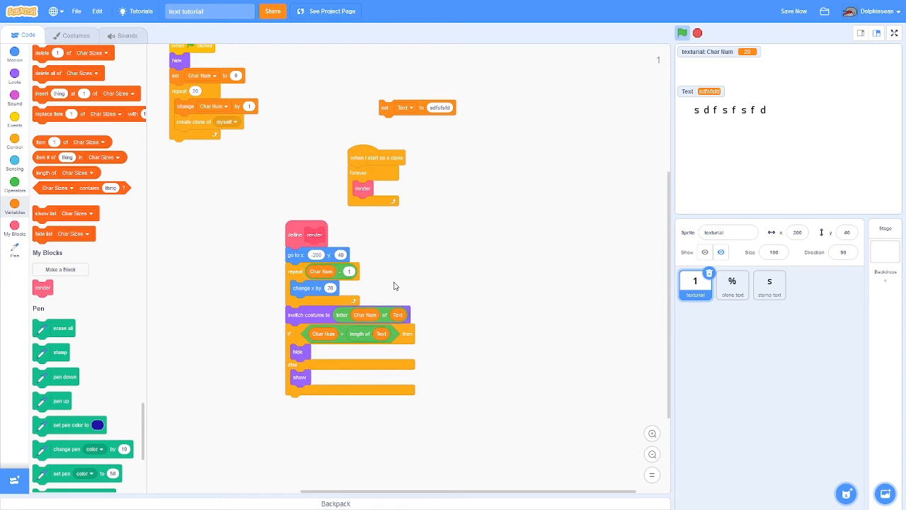
mouse_move(564, 326)
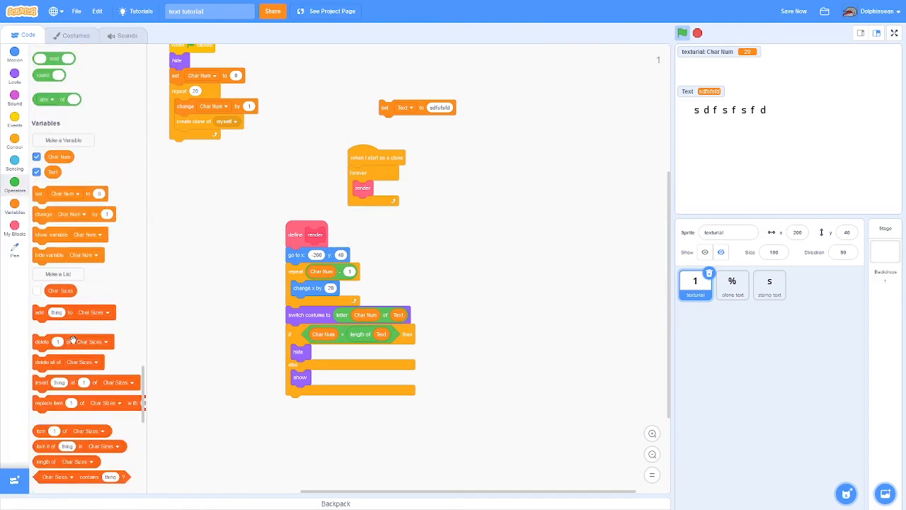
Create a sprite-only variable named Count.
scroll("down", 3)
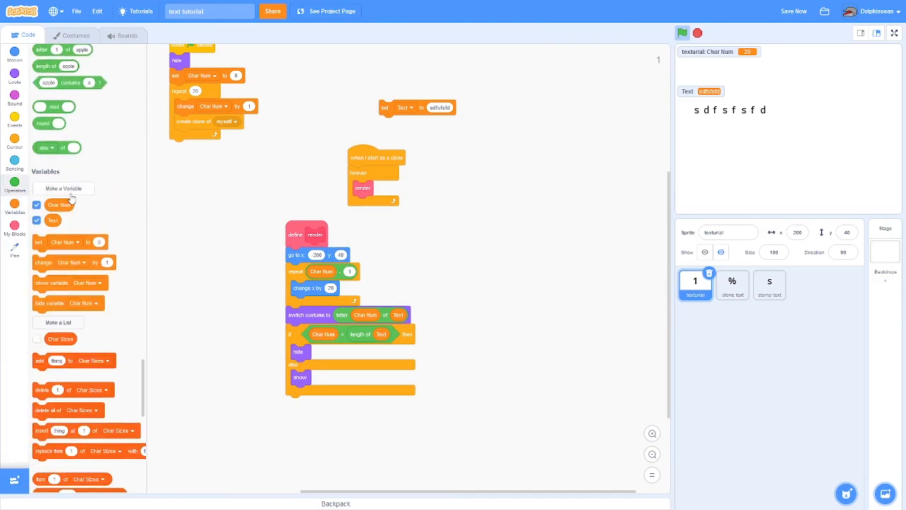
left_click(62, 188)
type("Count")
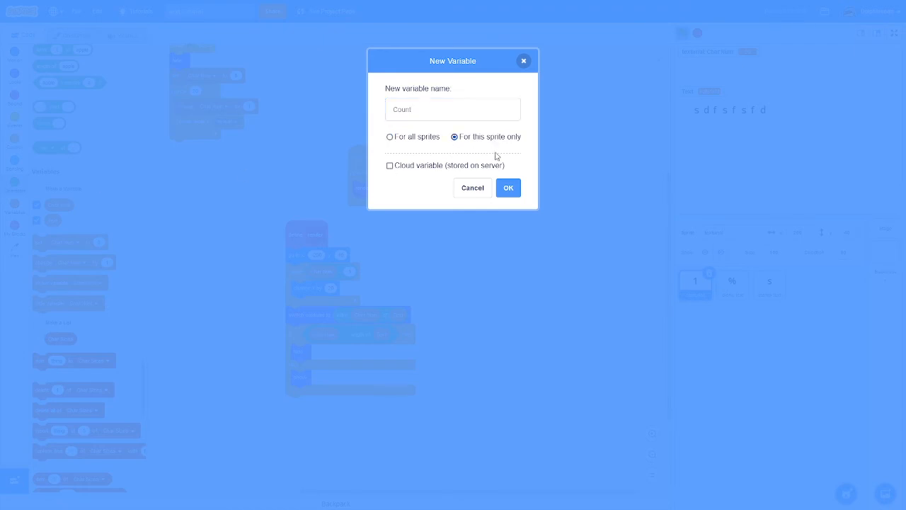
mouse_move(496, 195)
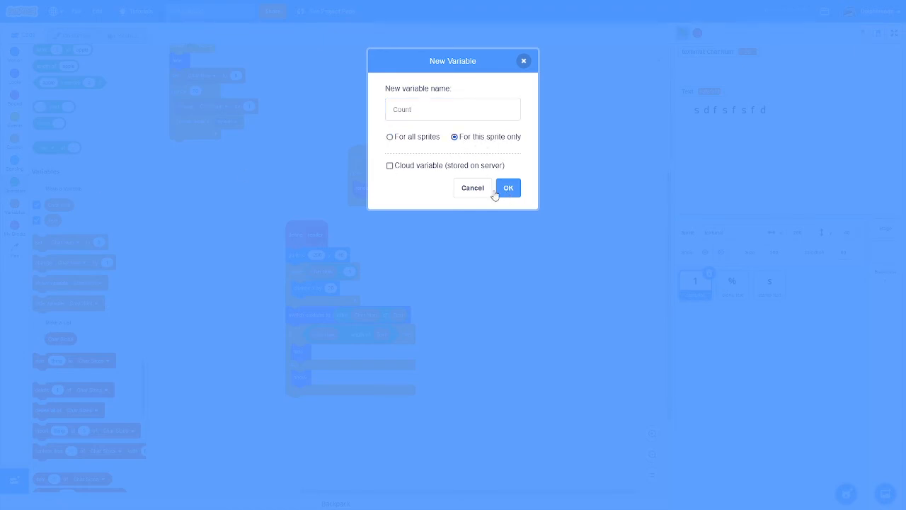
left_click(508, 187)
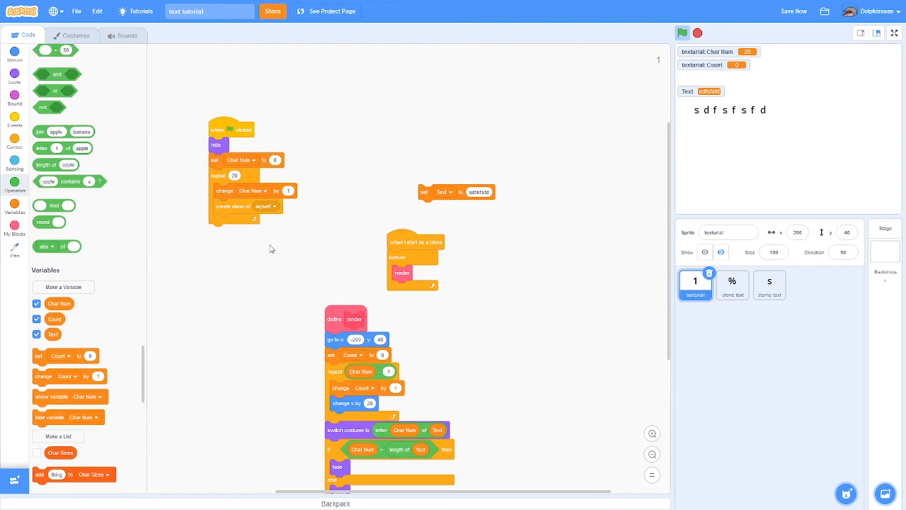
Set the switch costume to letter Count of Text block aside beside the render script.
scroll("down", 3)
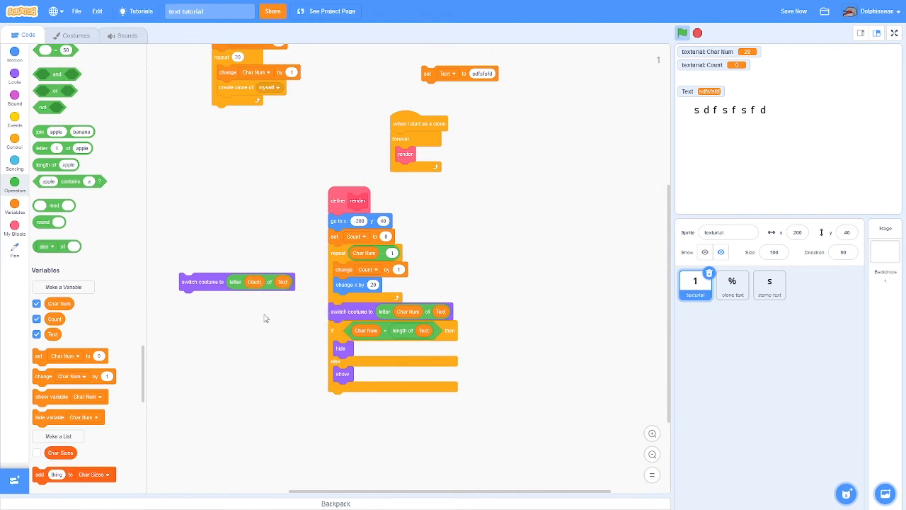
left_click_drag(202, 280, 501, 260)
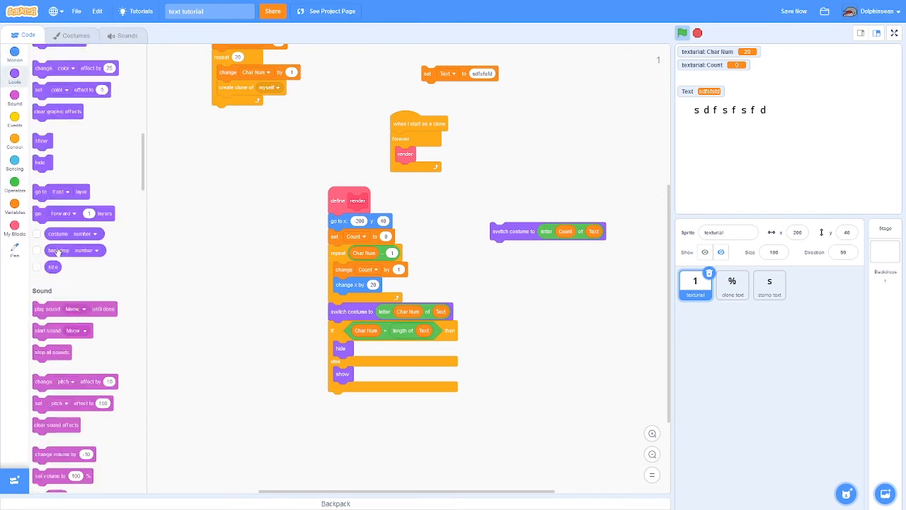
scroll("down", 3)
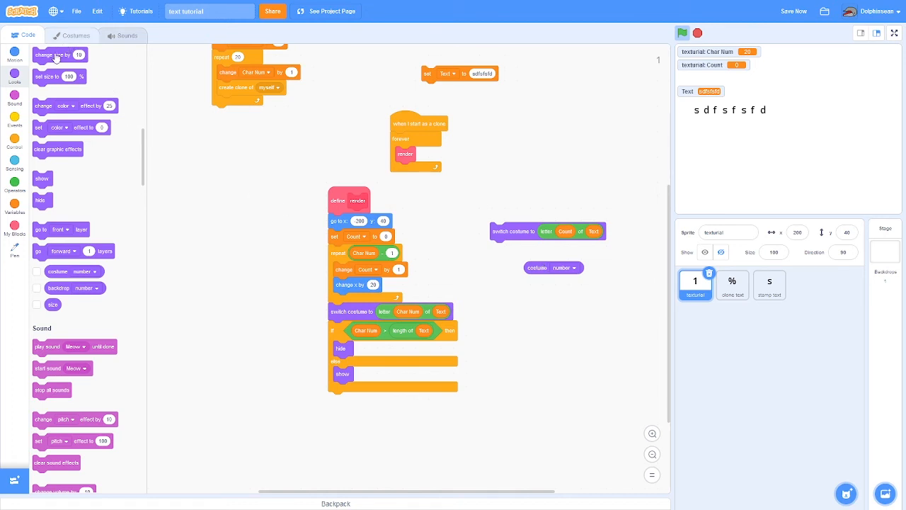
left_click(70, 34)
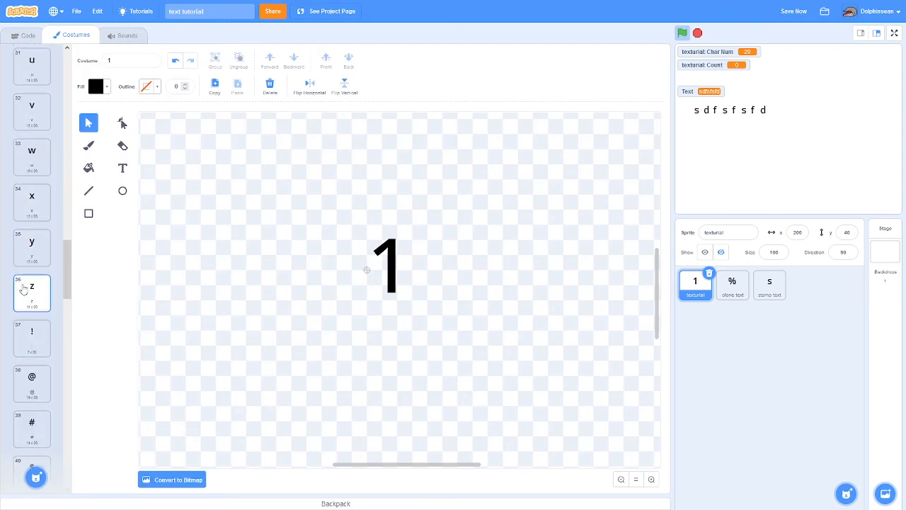
left_click(32, 201)
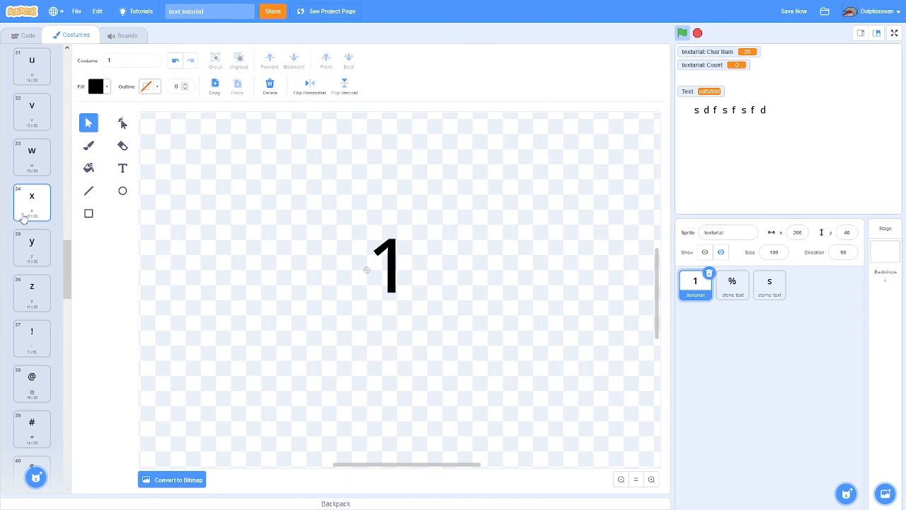
left_click(28, 34)
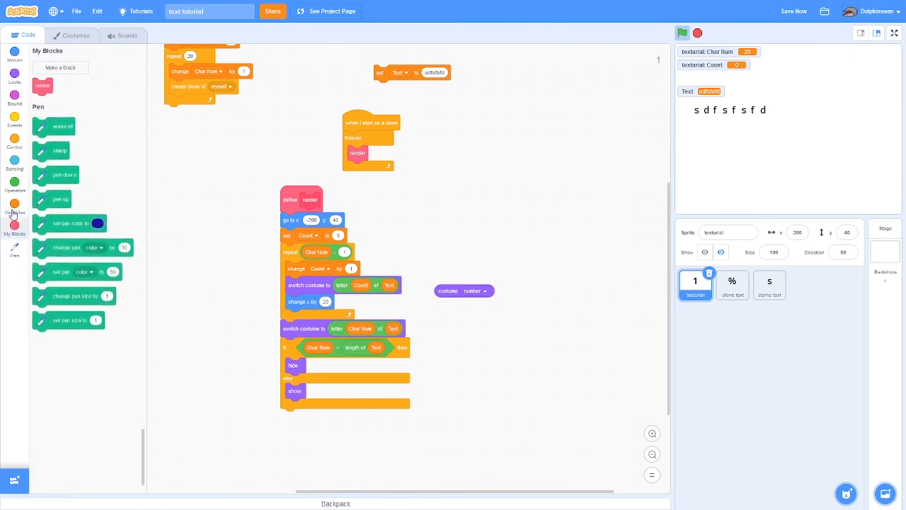
Make change x use item costume number of Char Sizes plus 10, then view the stage full screen.
left_click(14, 205)
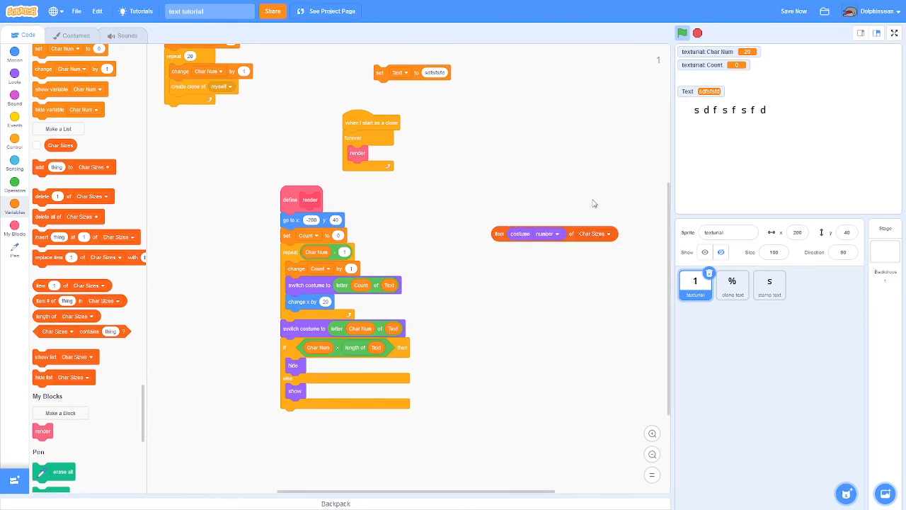
left_click(14, 158)
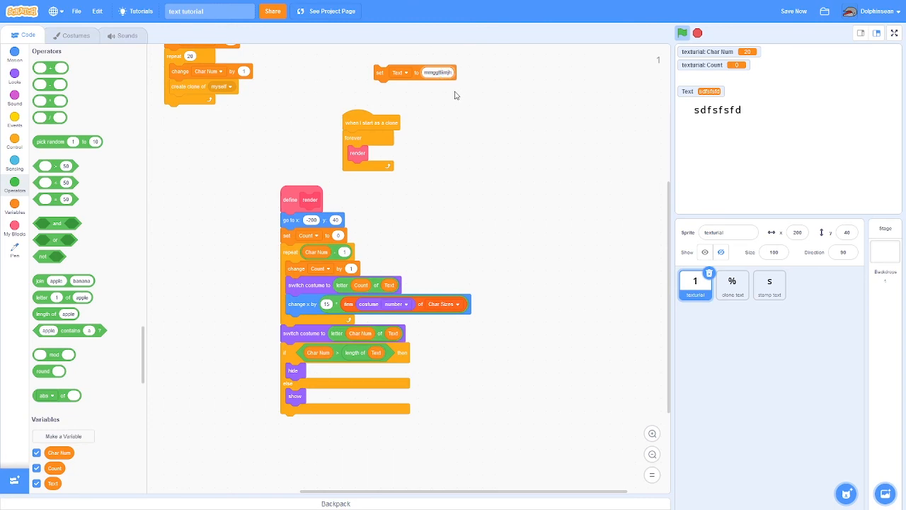
left_click(894, 32)
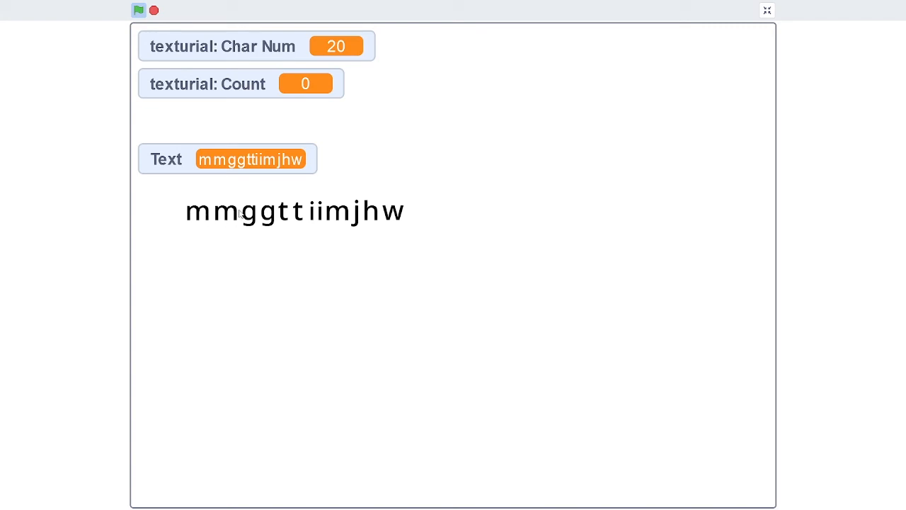
mouse_move(326, 220)
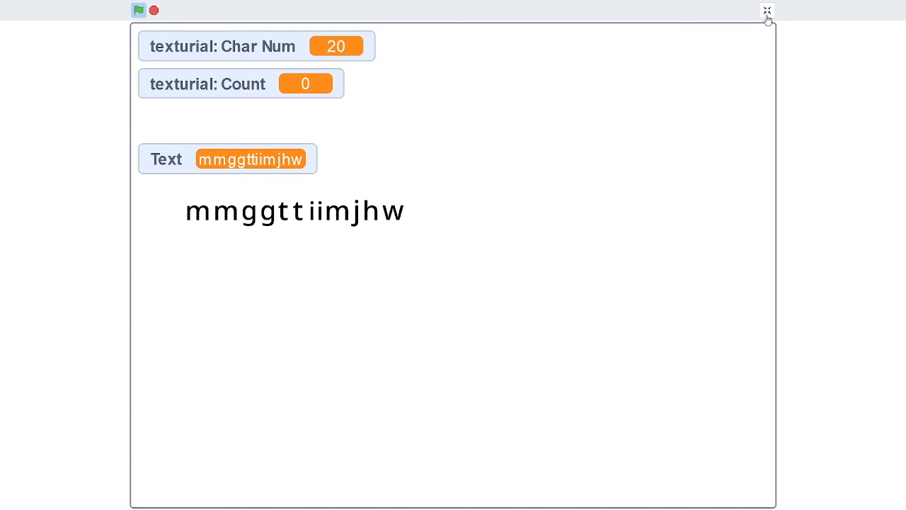
Leave full screen and return to the editor.
left_click(767, 12)
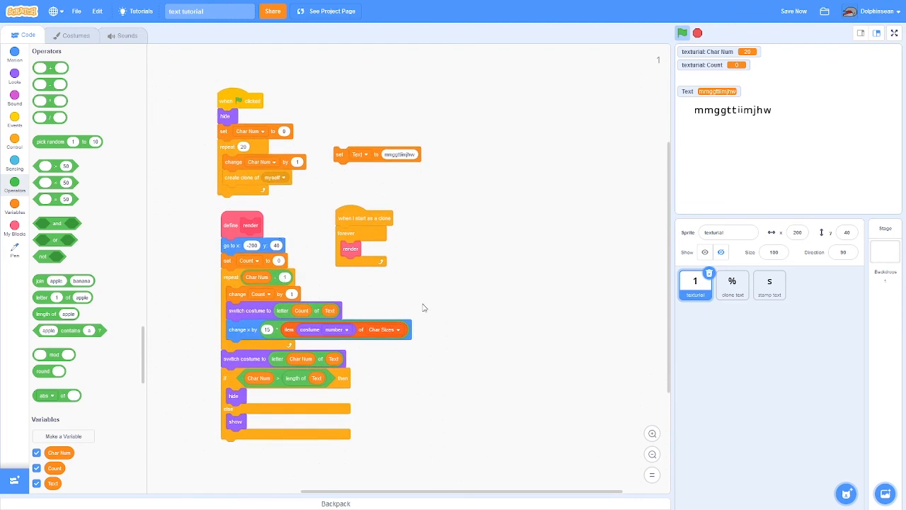
Scroll the workspace to the render definition holding the character-counting loop.
scroll("down", 3)
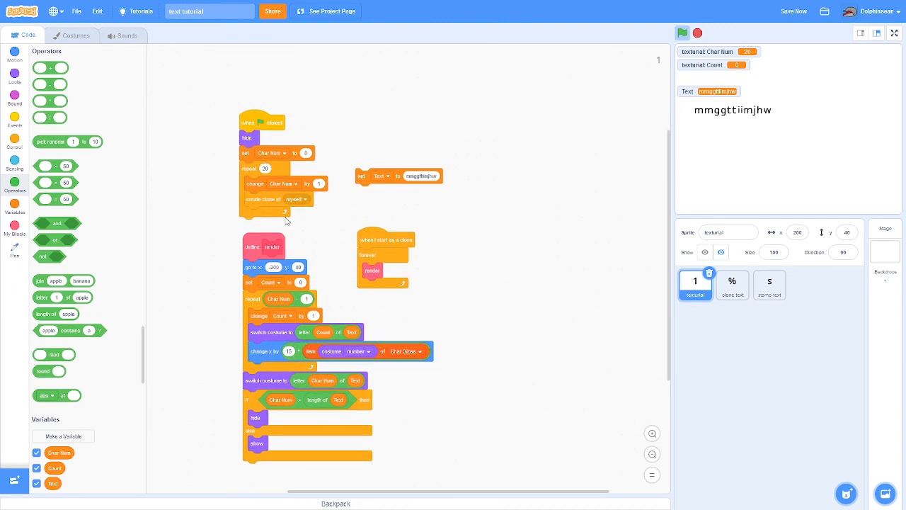
mouse_move(561, 334)
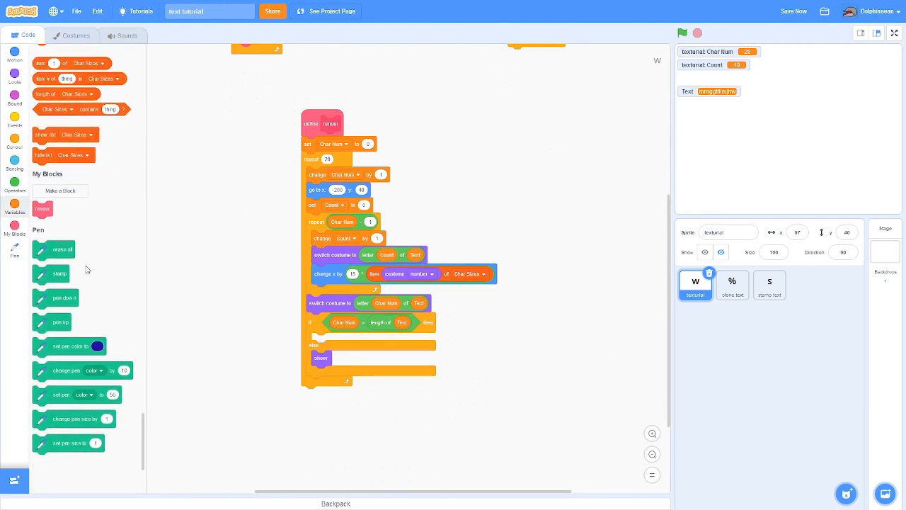
Make render erase the pen layer first and stamp each letter inside the loop.
left_click_drag(58, 273, 351, 353)
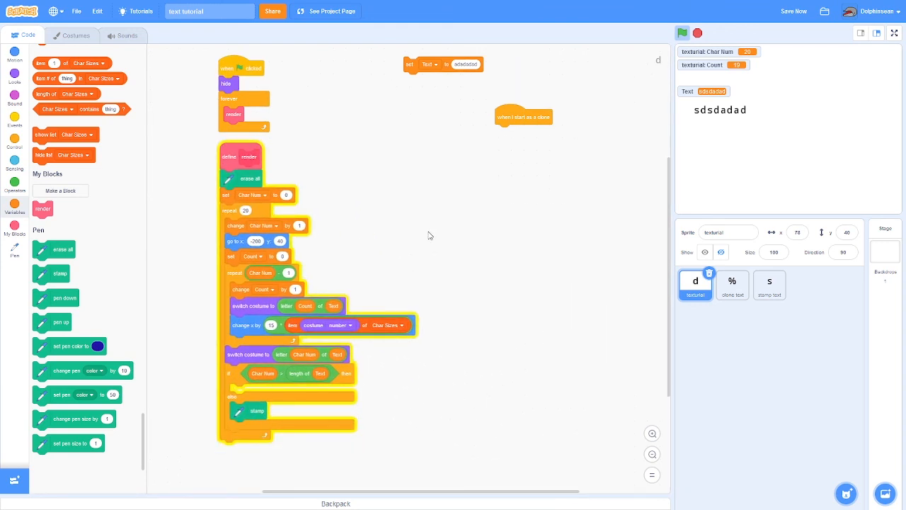
mouse_move(297, 450)
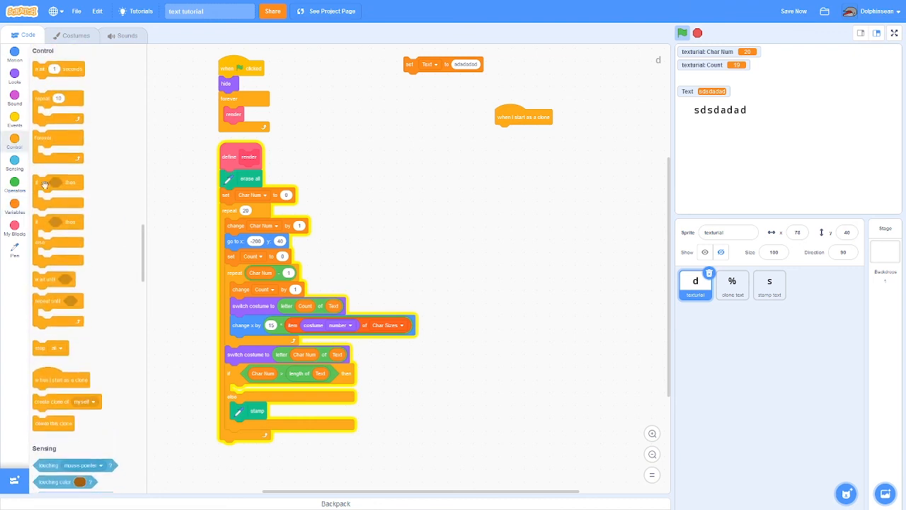
left_click_drag(58, 191, 460, 255)
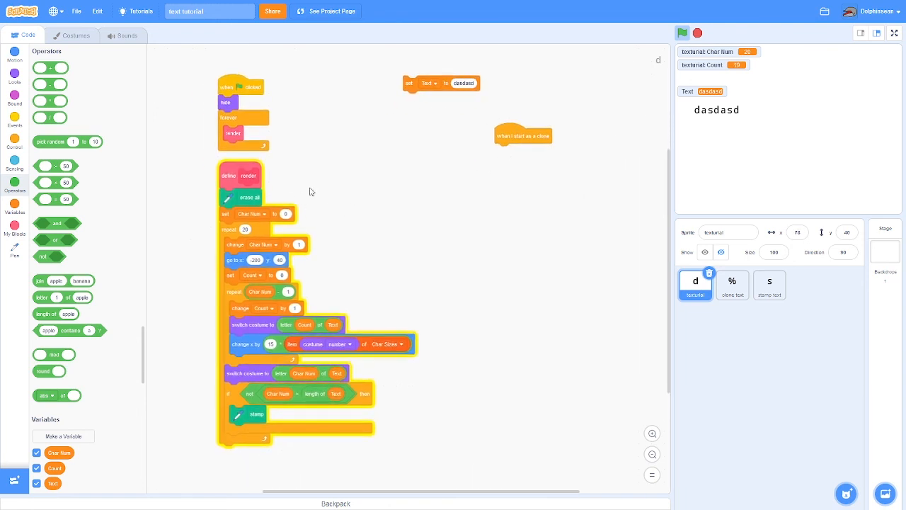
scroll("down", 3)
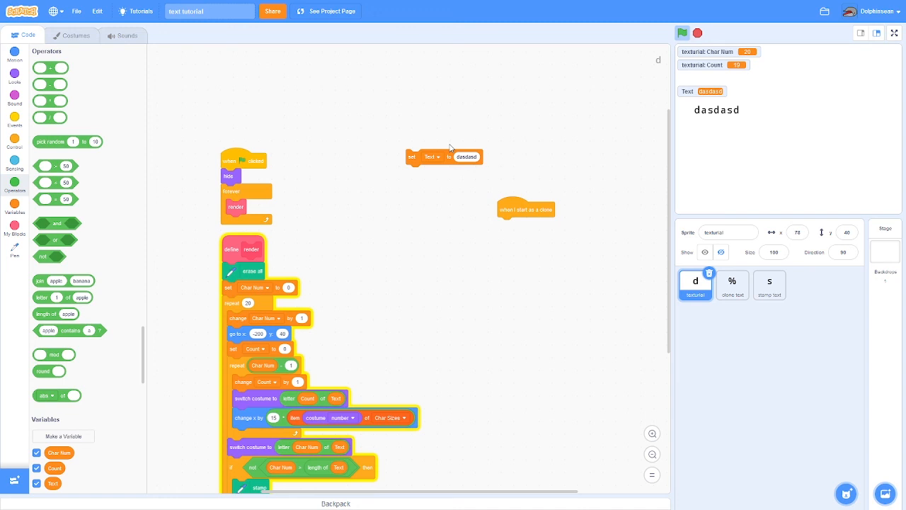
View the stage full screen showing 'dasdasd' rendered, then return to the editor.
left_click(894, 33)
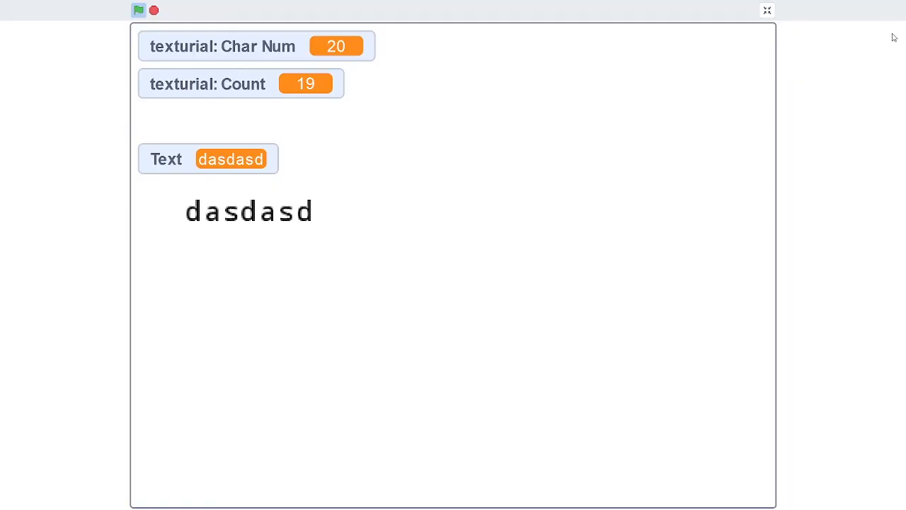
left_click(766, 9)
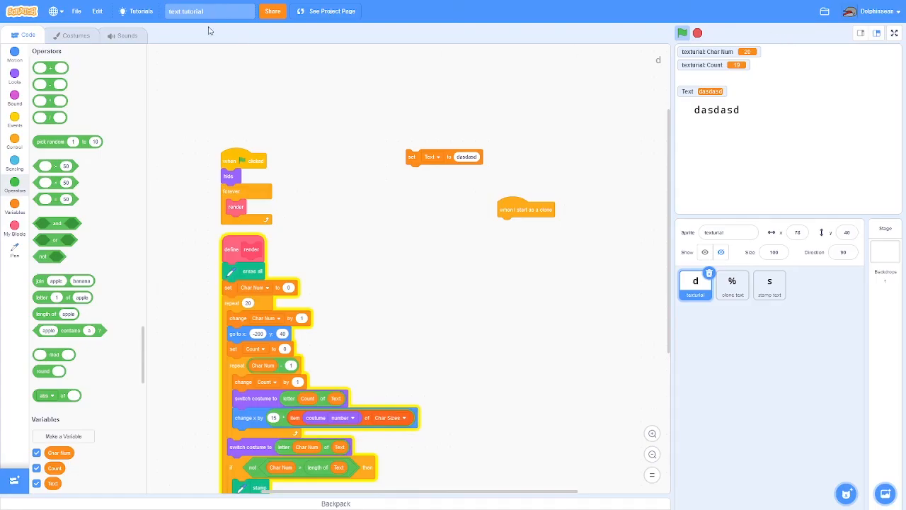